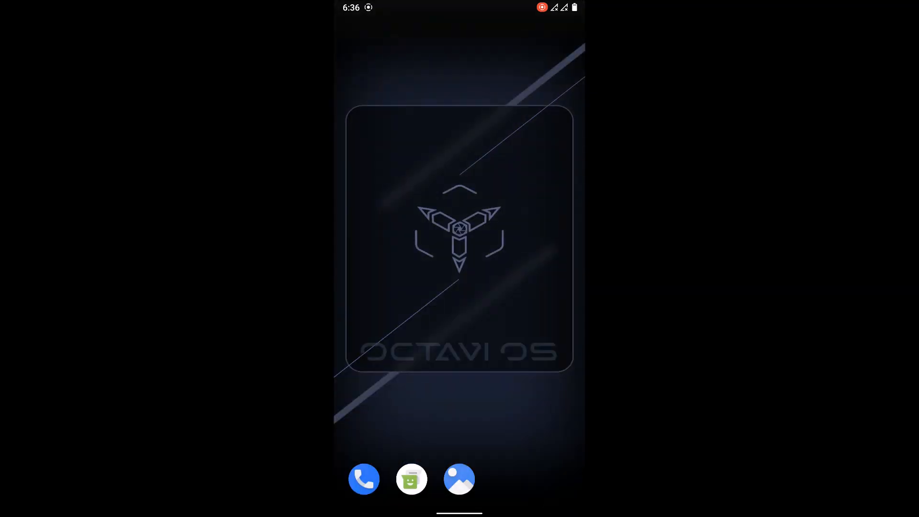
- Open the Quick Settings tile editor and browse extra tiles like Caffeine and CPU Info
scroll(down, 3)
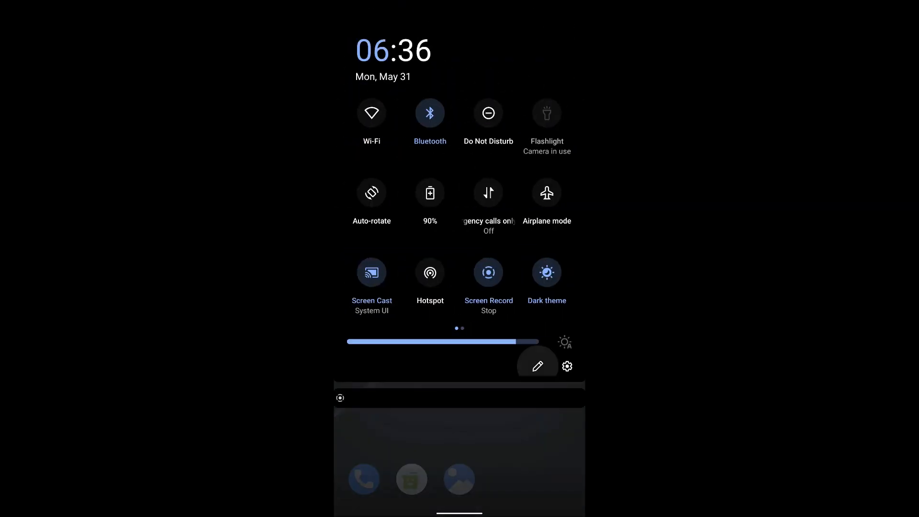
click(537, 366)
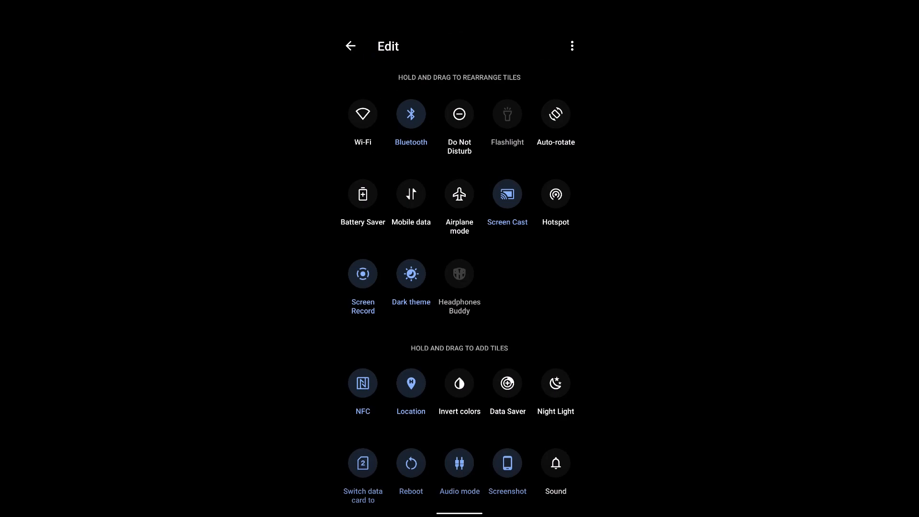
scroll(down, 3)
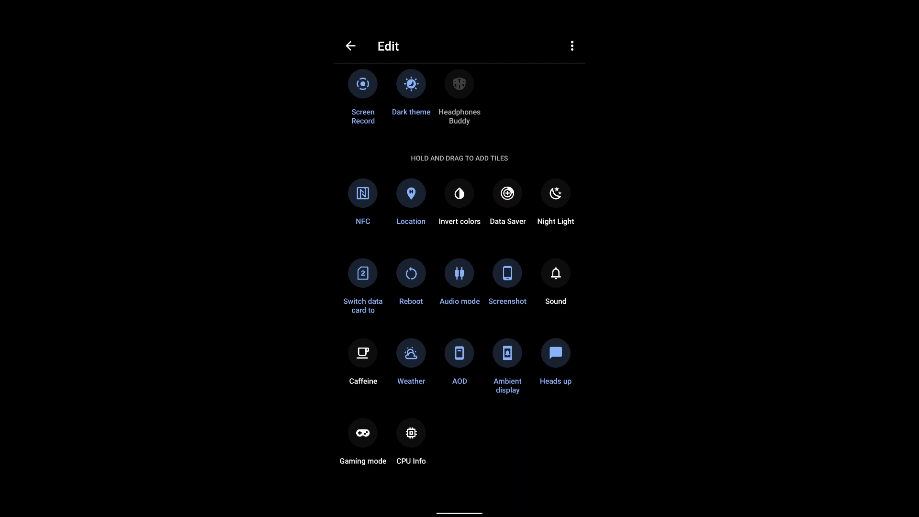
scroll(up, 3)
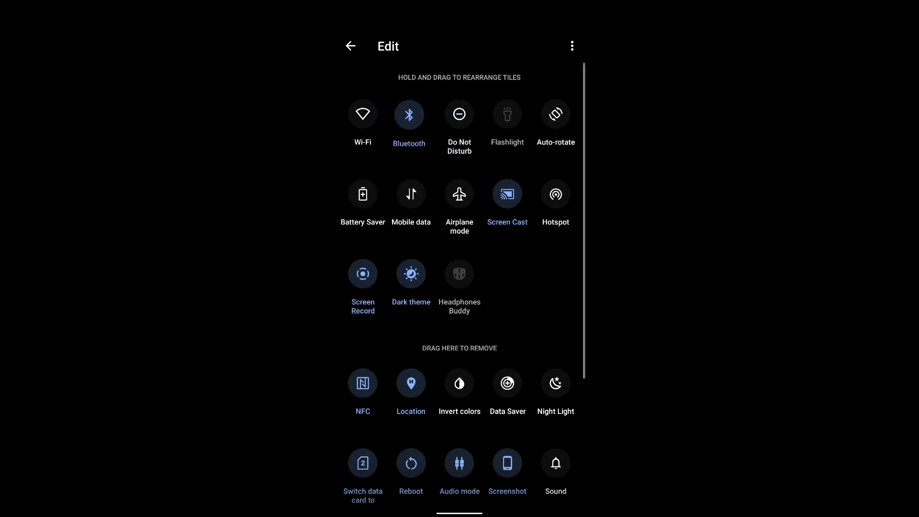
- Open Settings and toggle Dark theme off and back on from quick settings
click(350, 46)
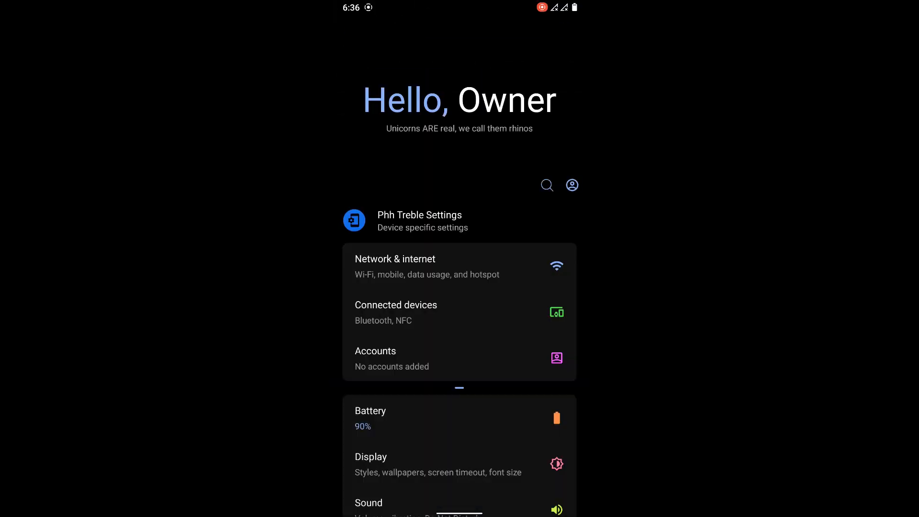
scroll(down, 3)
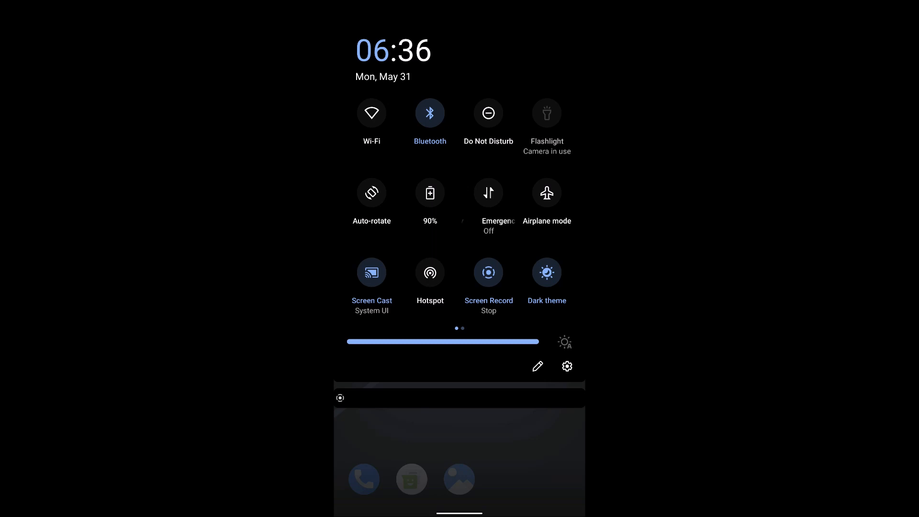
click(546, 272)
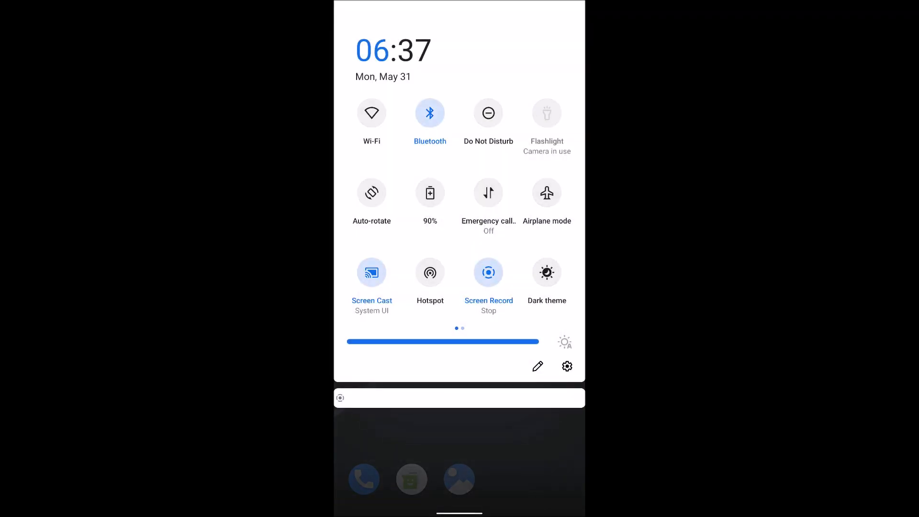
click(545, 272)
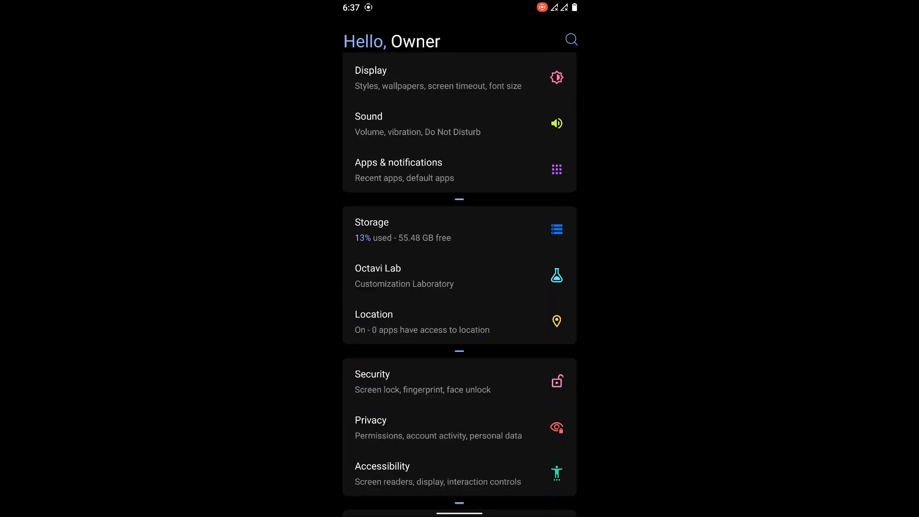
scroll(down, 3)
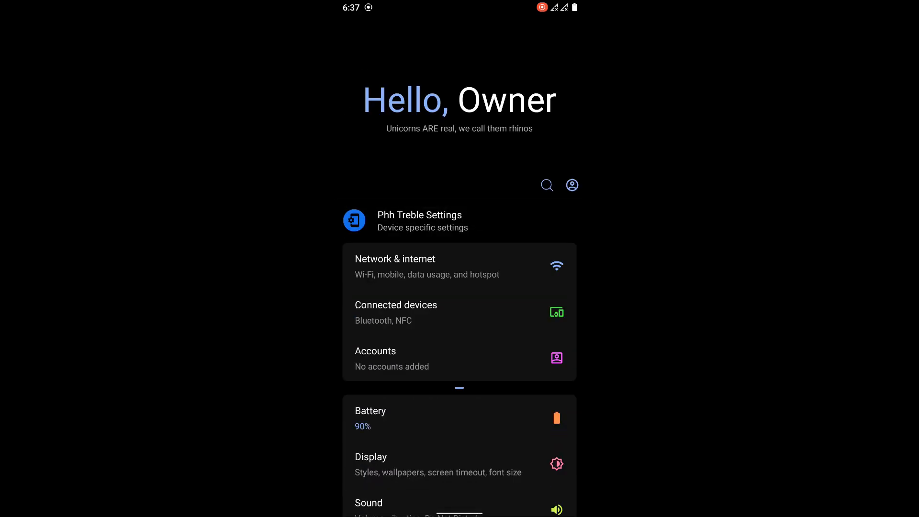
click(419, 221)
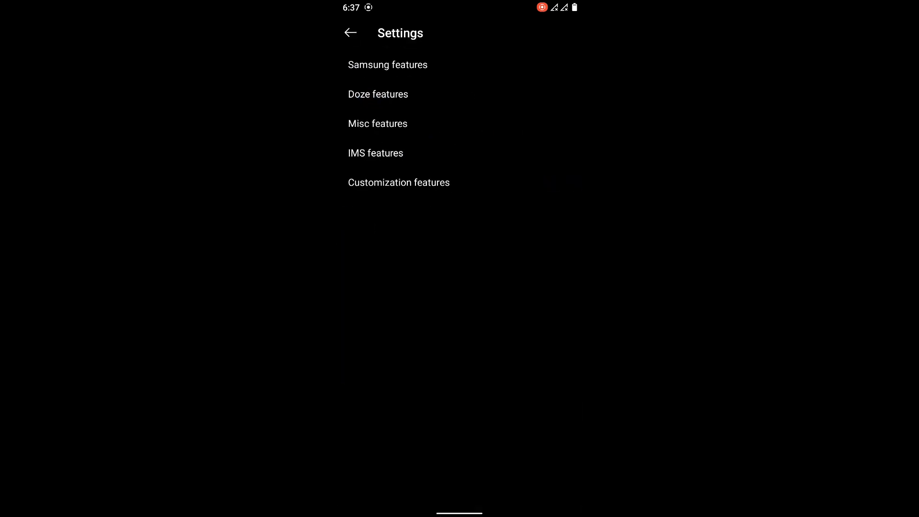
click(387, 64)
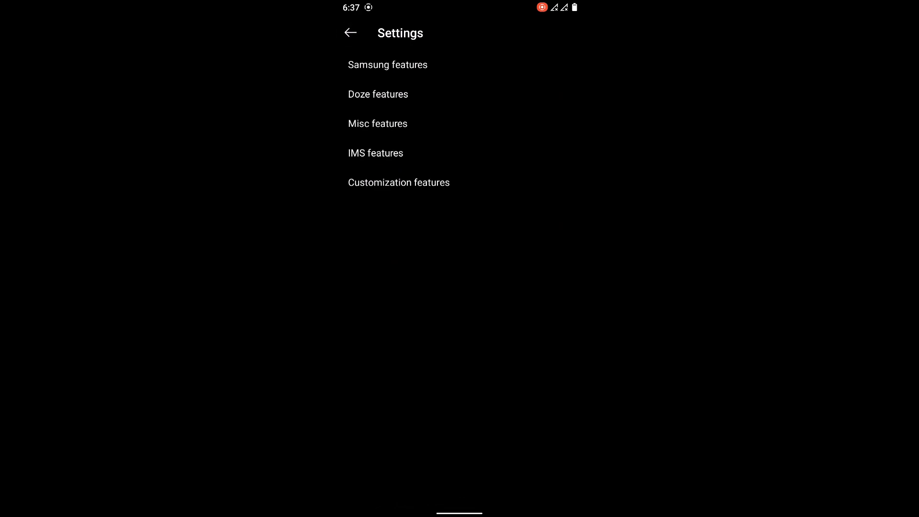
click(377, 123)
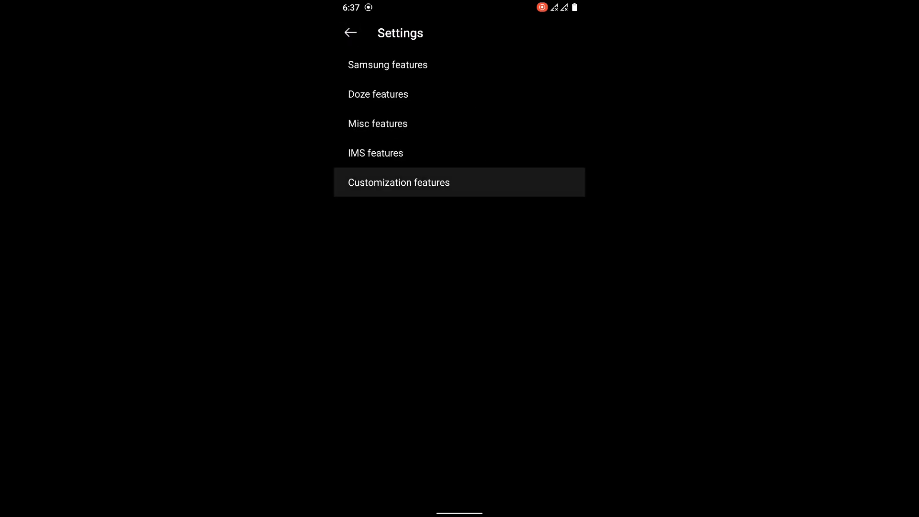
click(399, 182)
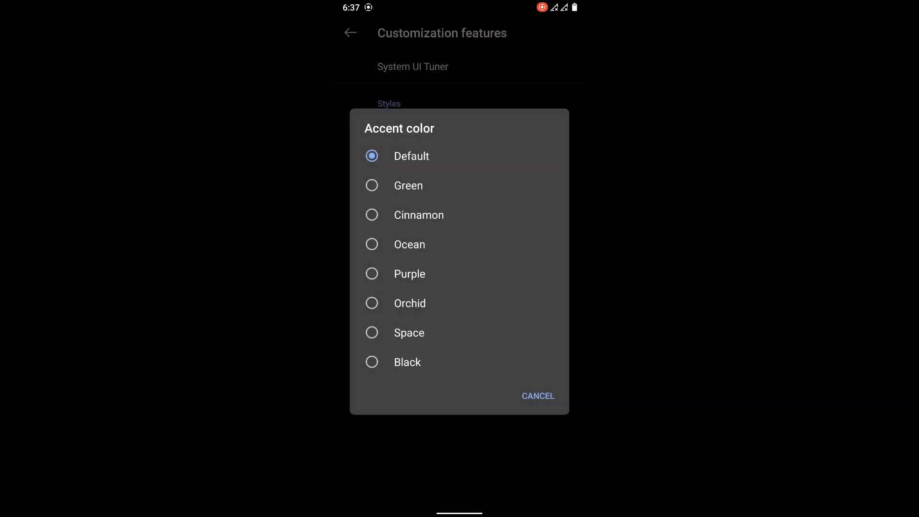
click(537, 396)
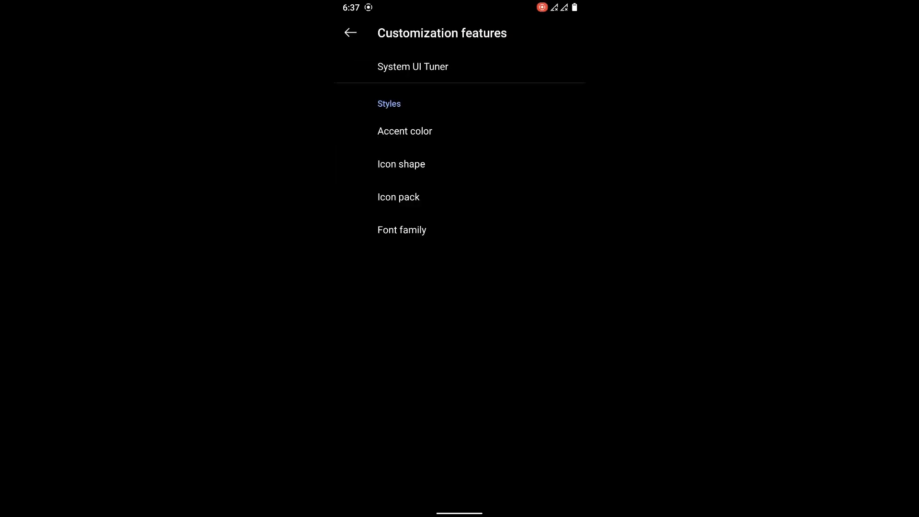
click(350, 32)
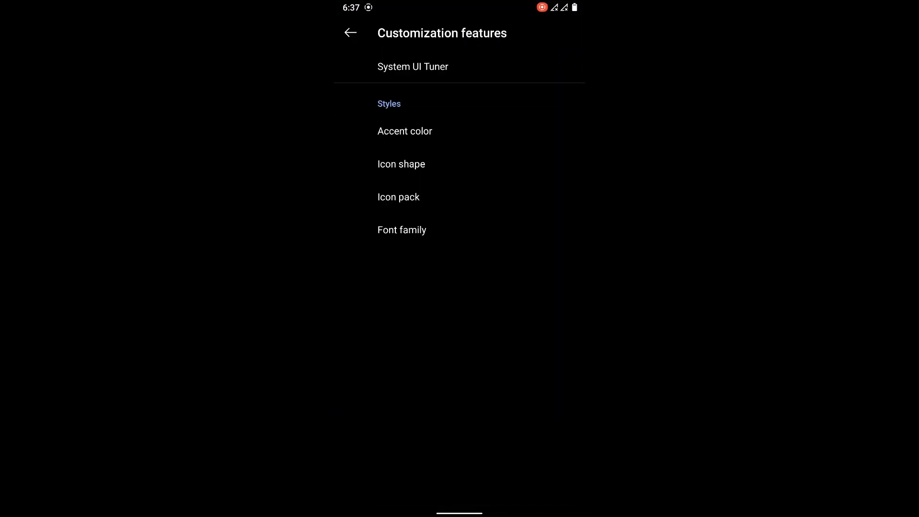
click(397, 196)
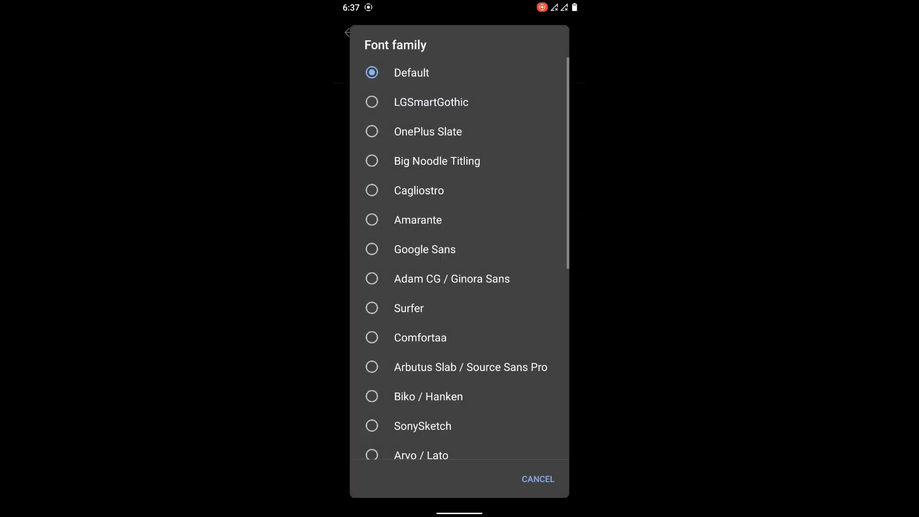
click(536, 479)
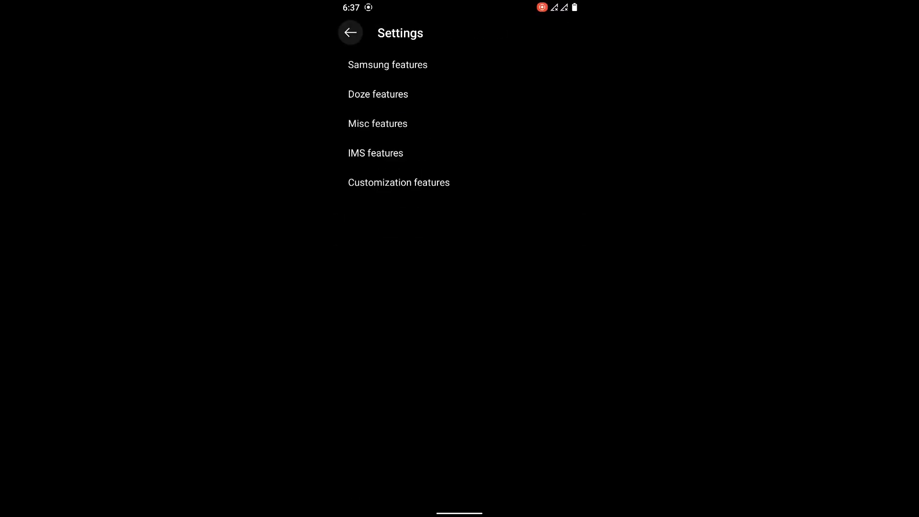
click(350, 33)
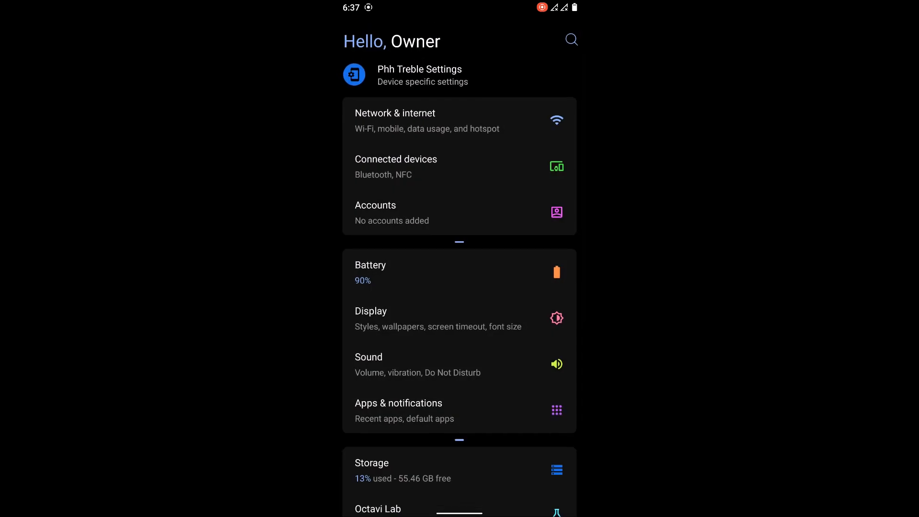
- Browse Octavi Lab's Quick Settings options, then return to Settings and reopen Octavi Lab
scroll(up, 3)
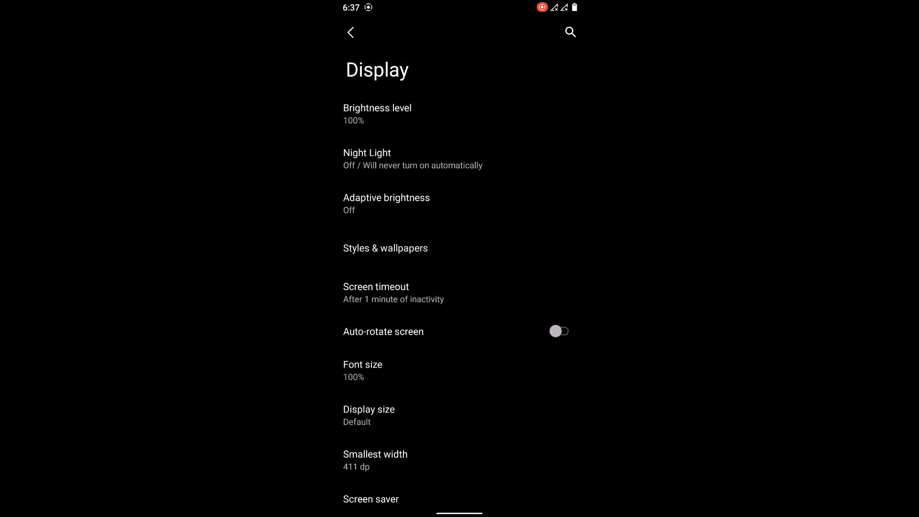
click(350, 31)
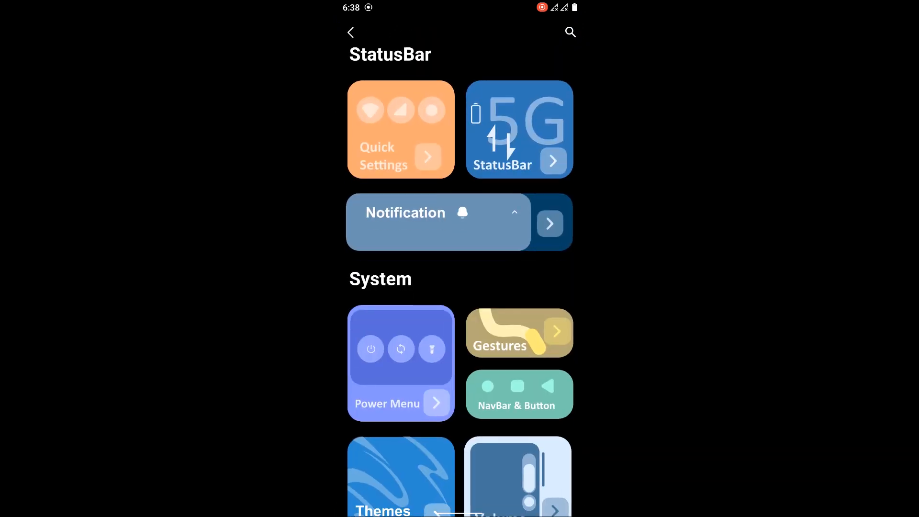
scroll(down, 3)
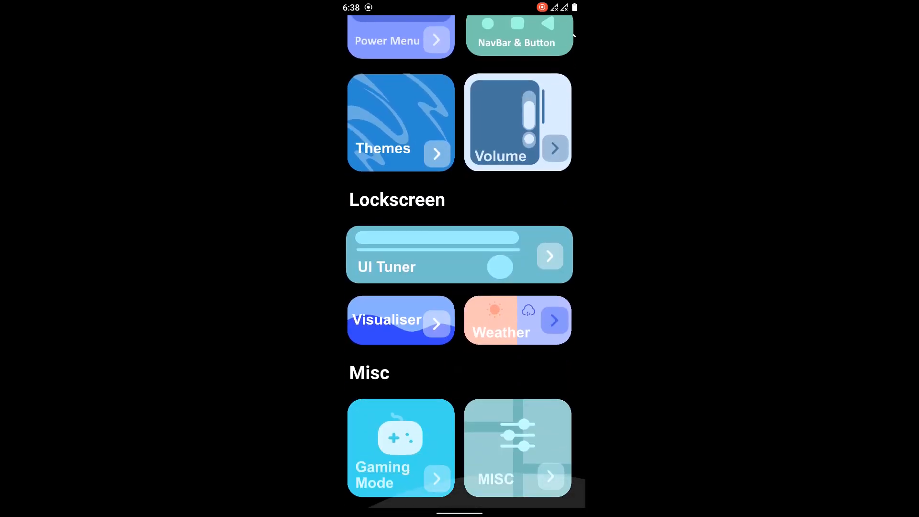
scroll(down, 3)
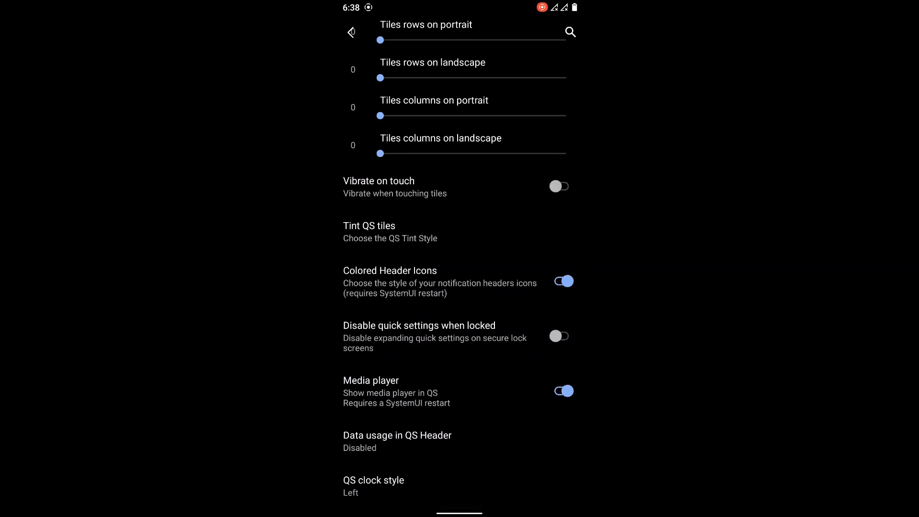
click(351, 32)
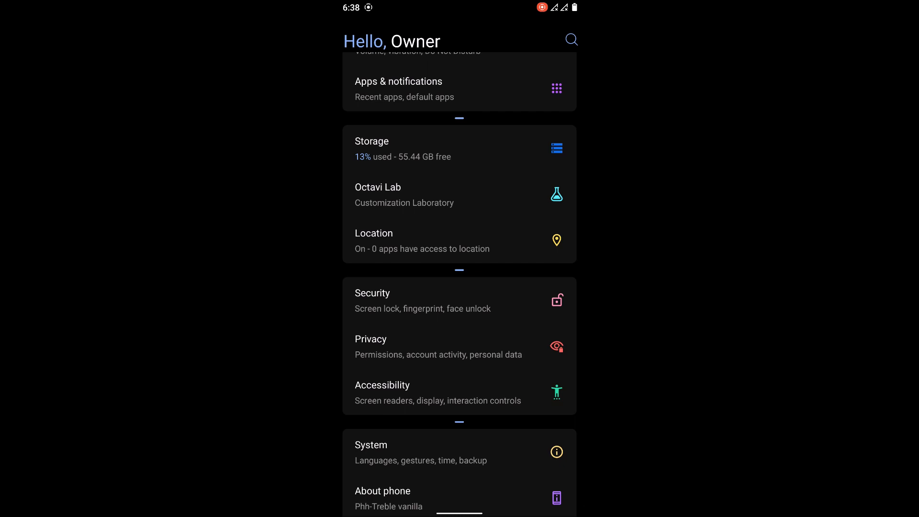
click(404, 193)
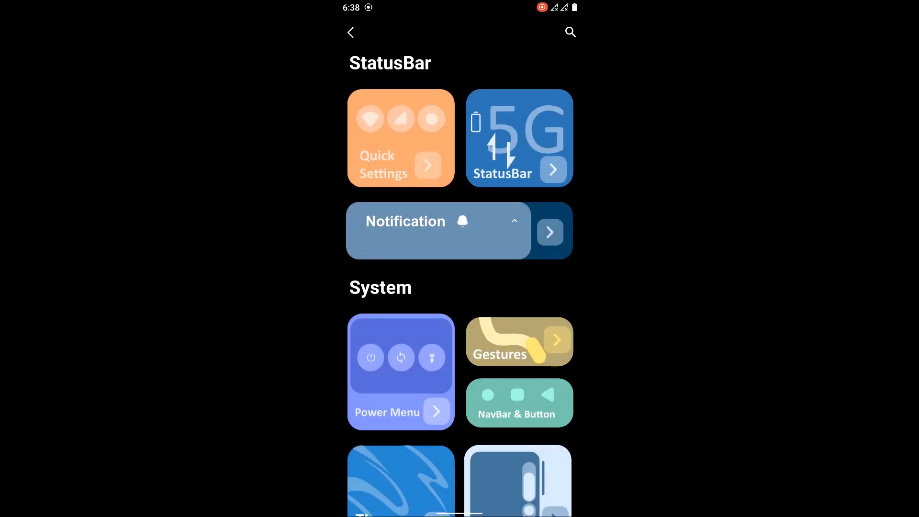
- Scroll through Octavi Lab's StatusBar customization options
click(517, 138)
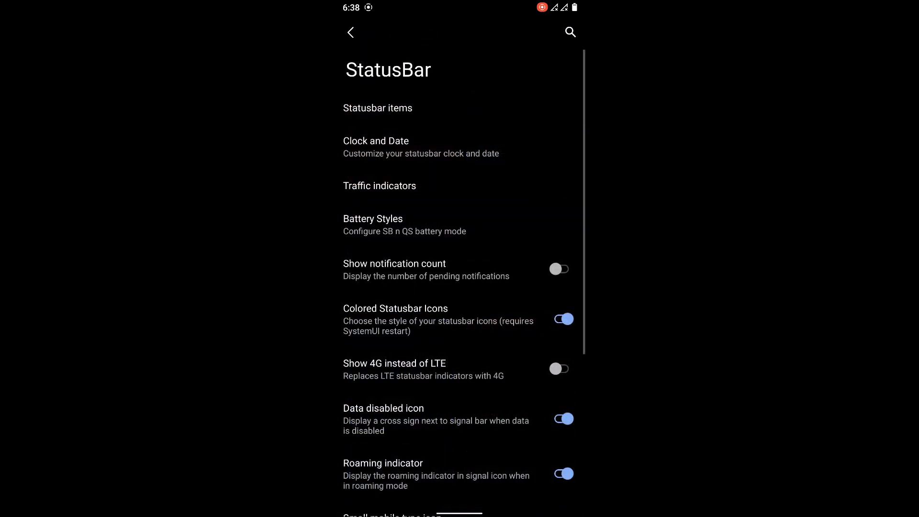
scroll(down, 3)
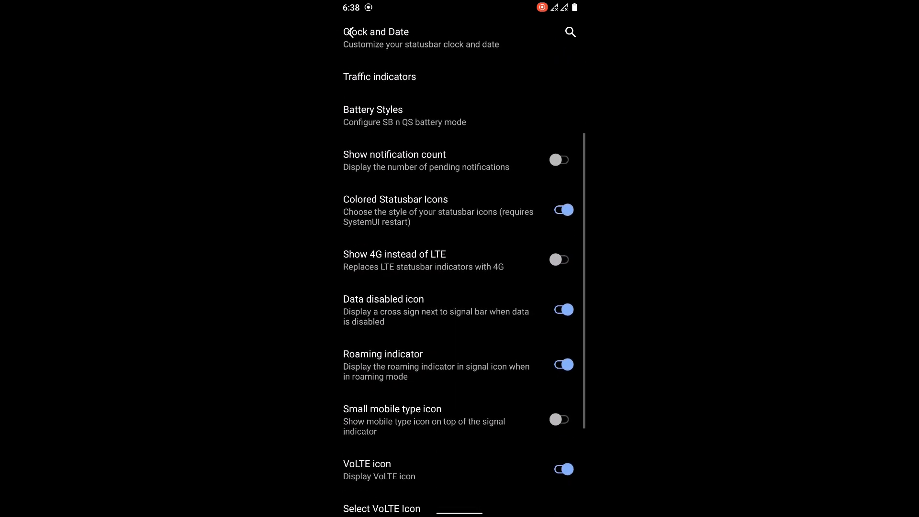
scroll(up, 3)
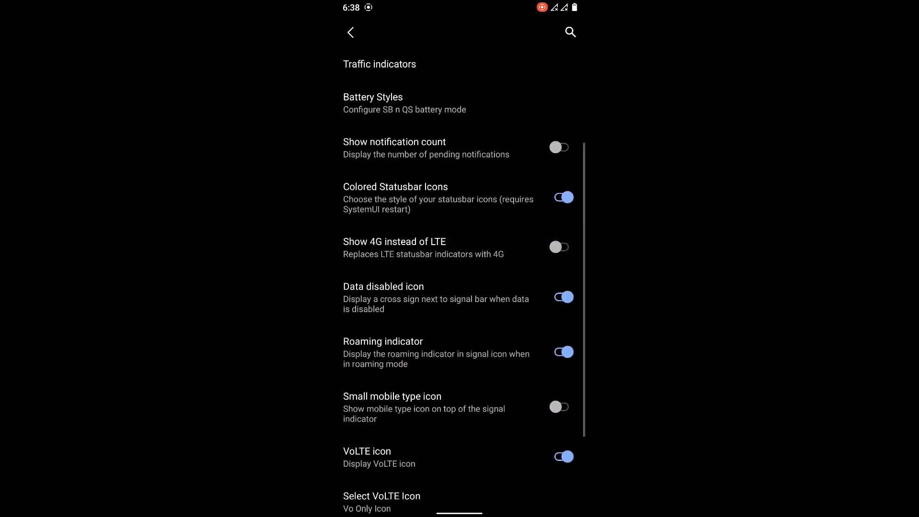
scroll(down, 3)
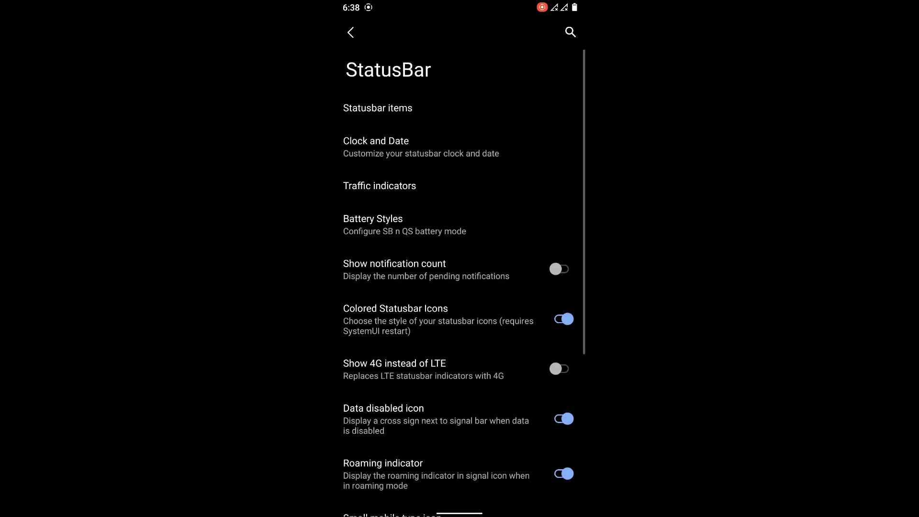
- Check the Heads Up and Battery charging light notification options, then return to Settings
click(350, 33)
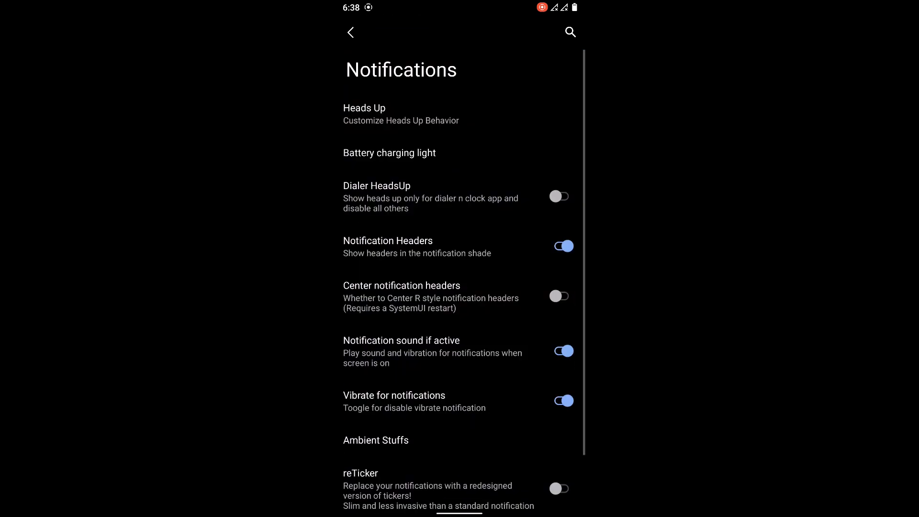
click(401, 114)
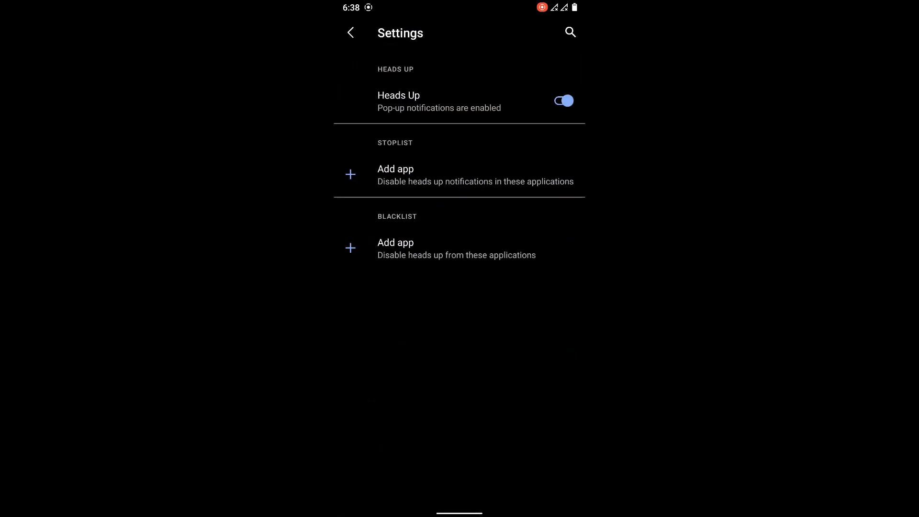
click(349, 32)
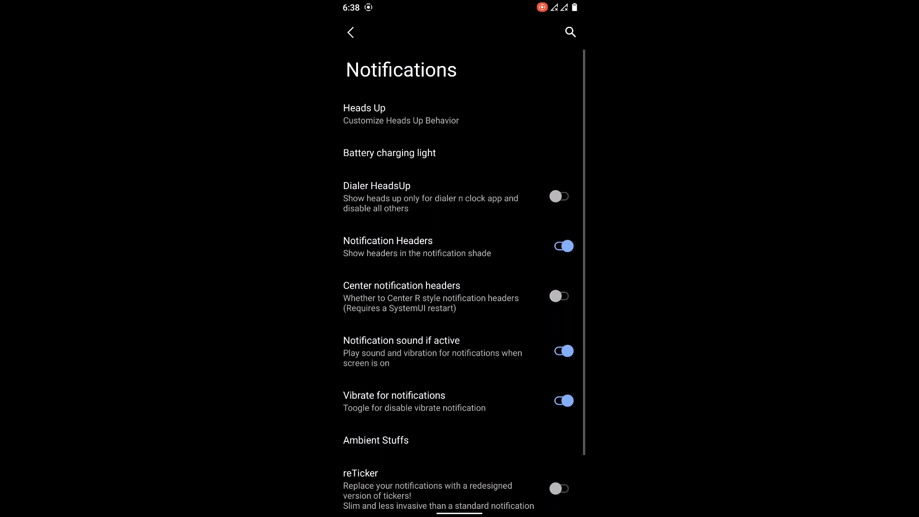
click(389, 153)
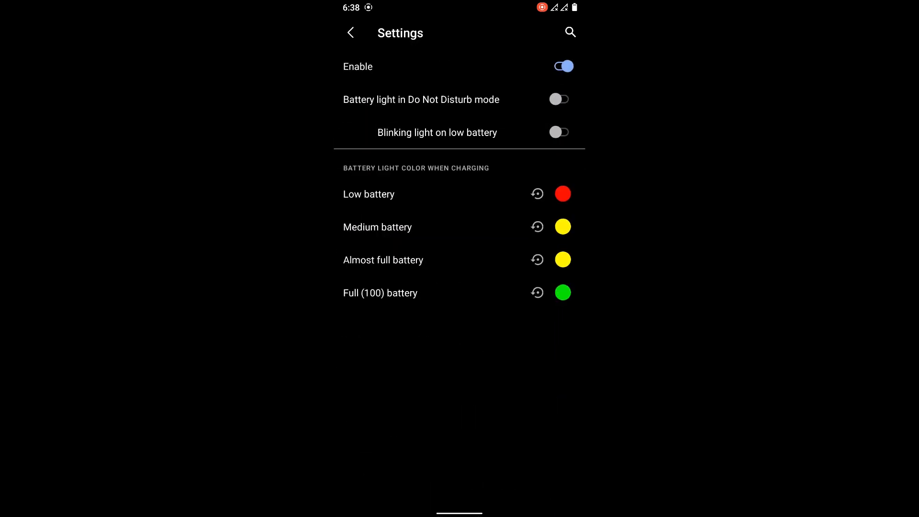
click(350, 32)
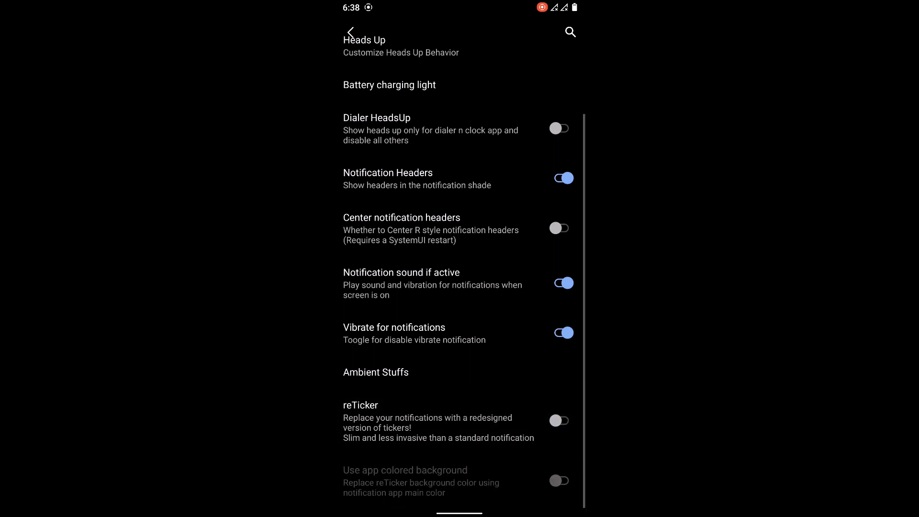
click(350, 32)
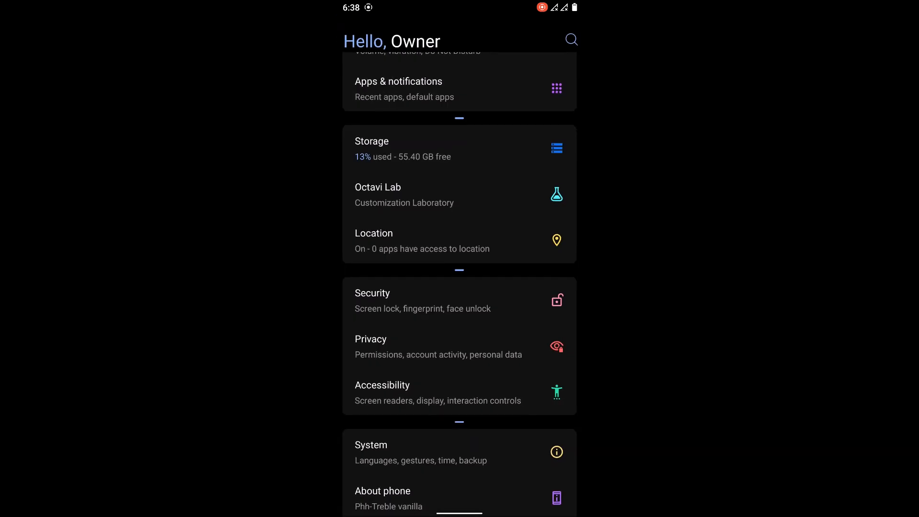
- Turn on Screenshot, Screenrecord and Airplane power menu actions and preview the power menu
click(378, 195)
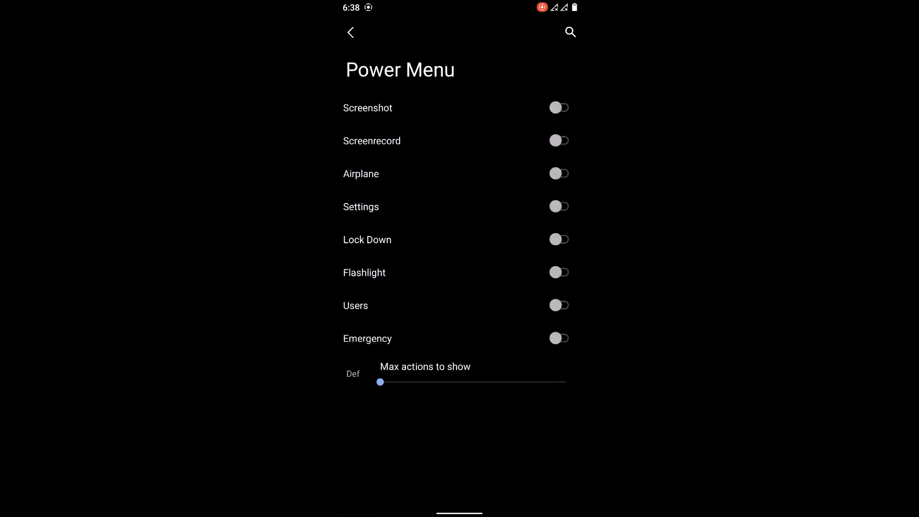
click(559, 240)
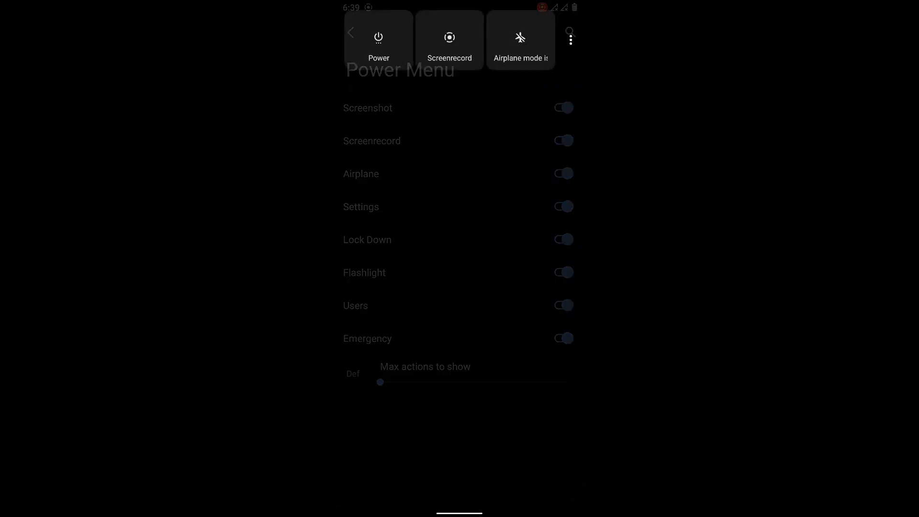
click(569, 37)
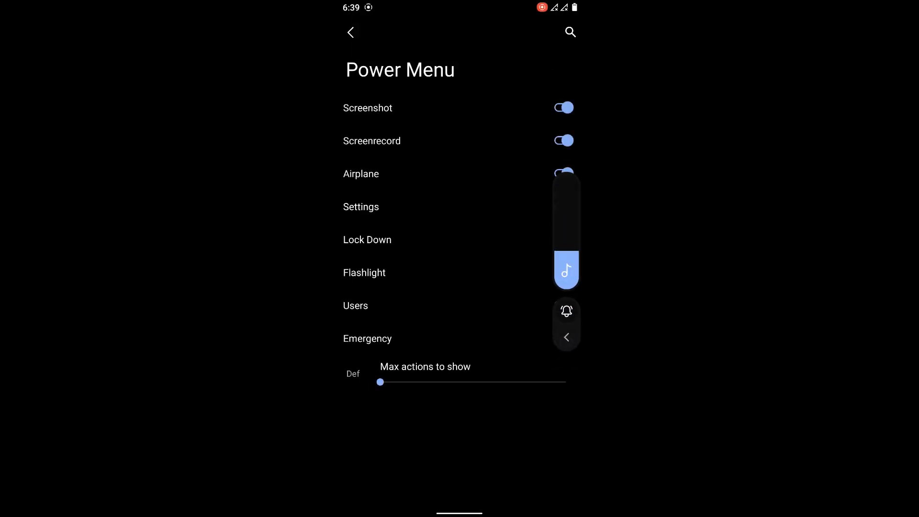
- Open Octavi Lab's Gestures options and turn on three-finger swipe to screenshot
click(350, 32)
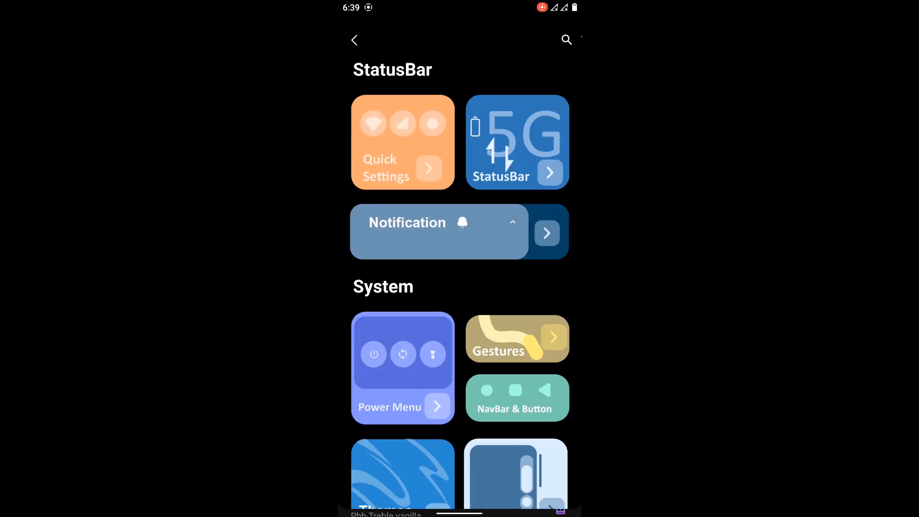
click(517, 338)
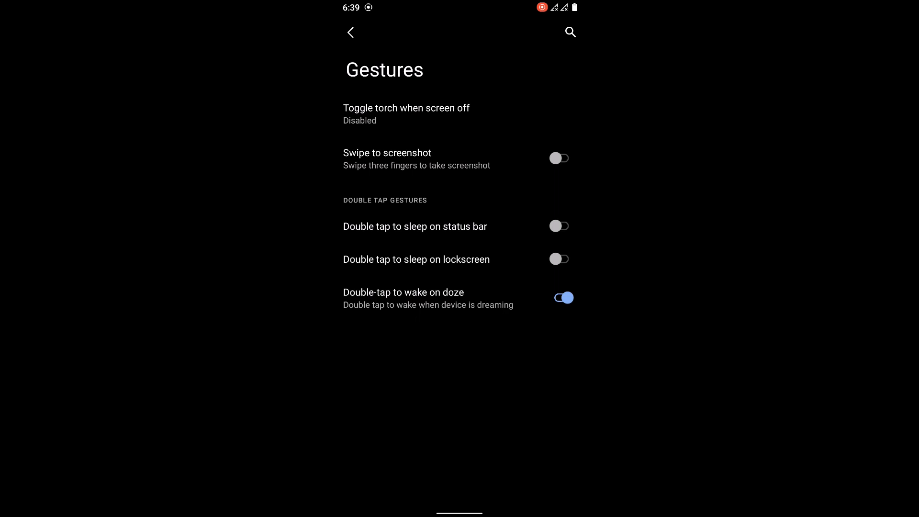
click(558, 157)
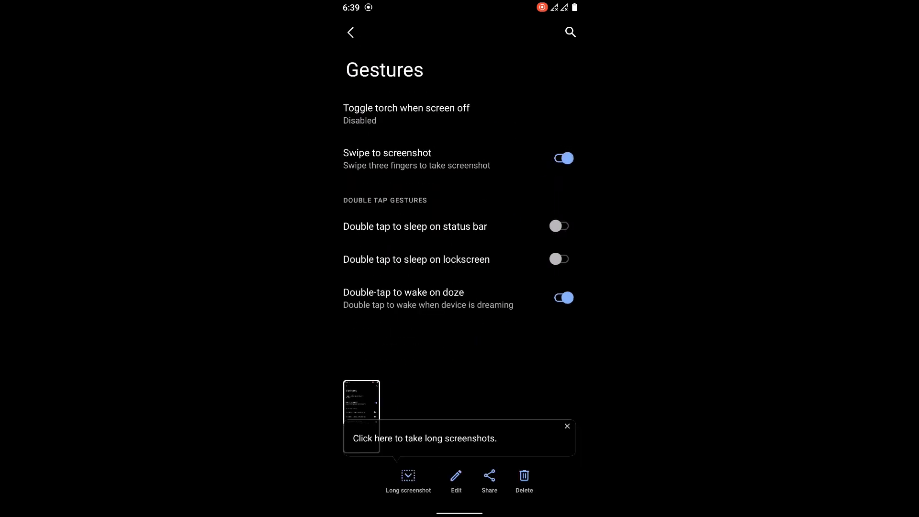
- Take a screenshot, return to Octavi Lab and scroll down to the System cards
click(350, 32)
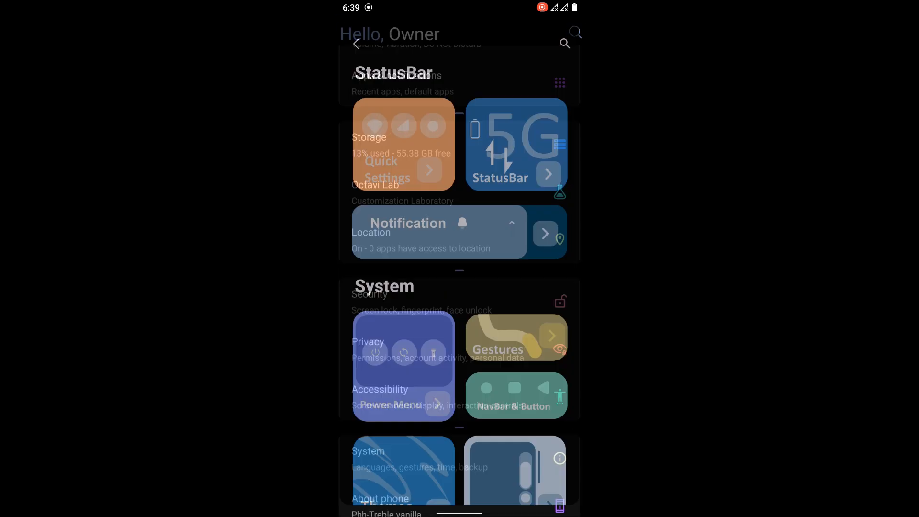
scroll(down, 3)
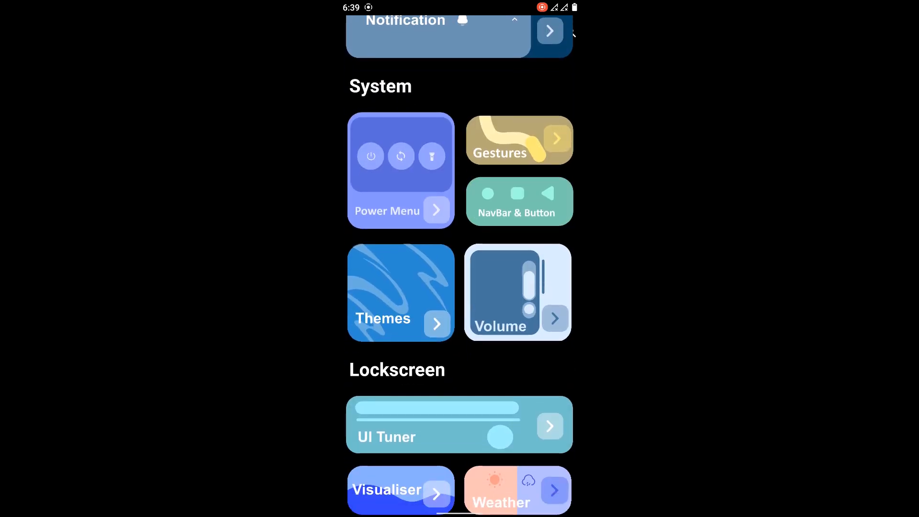
- Set G-Visual Mod navbar colors to Orchid under Themes, then return to Octavi Lab
click(400, 293)
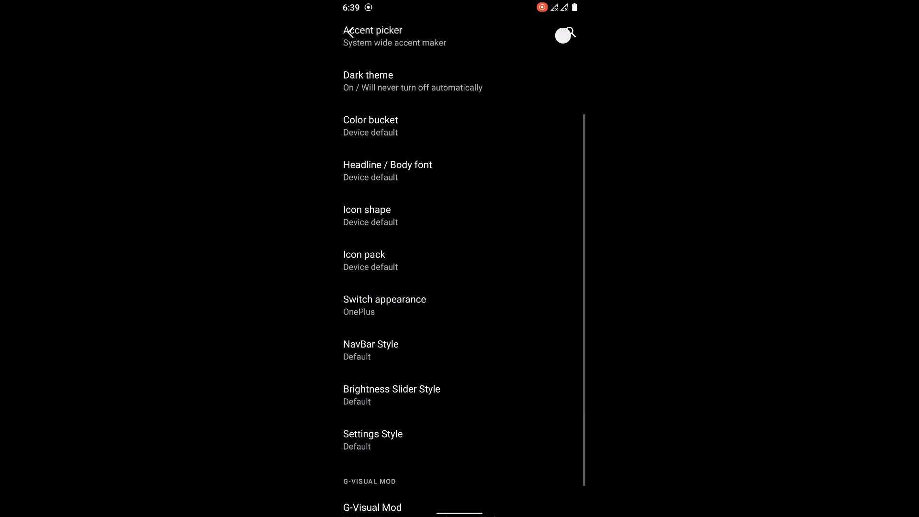
scroll(down, 3)
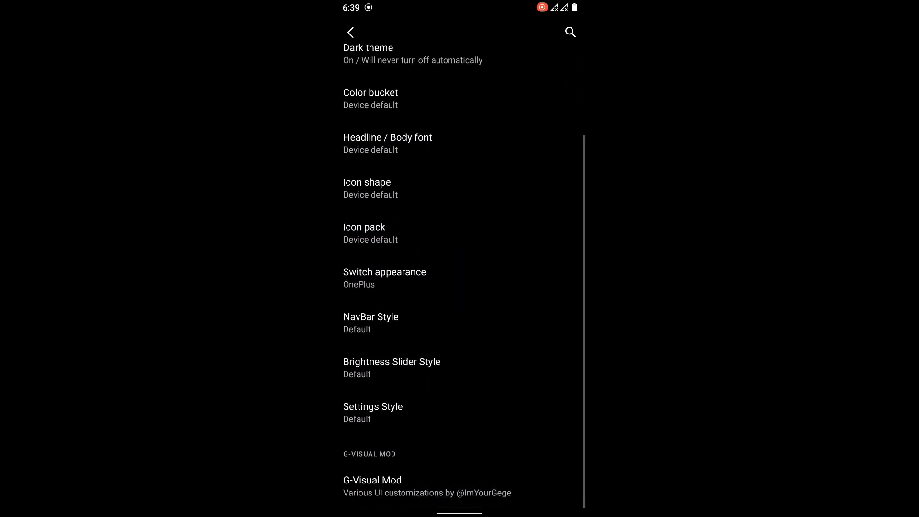
click(373, 480)
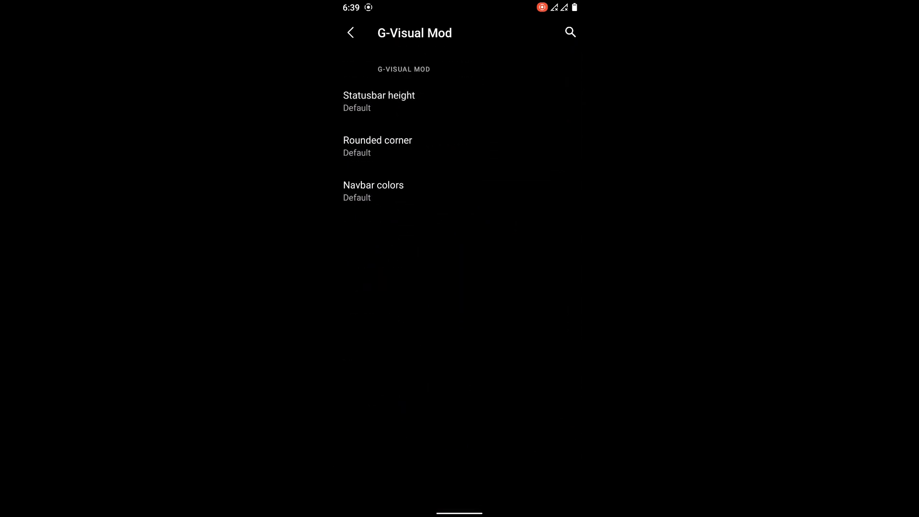
click(373, 190)
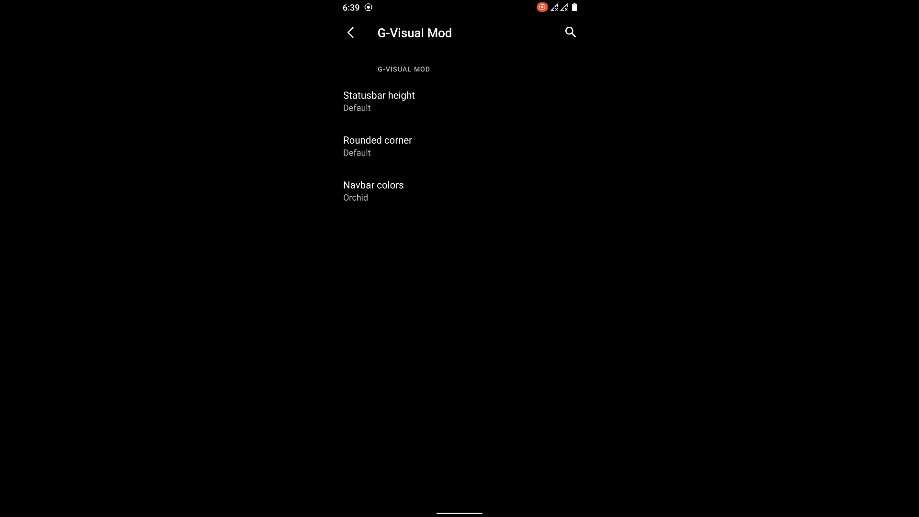
click(350, 32)
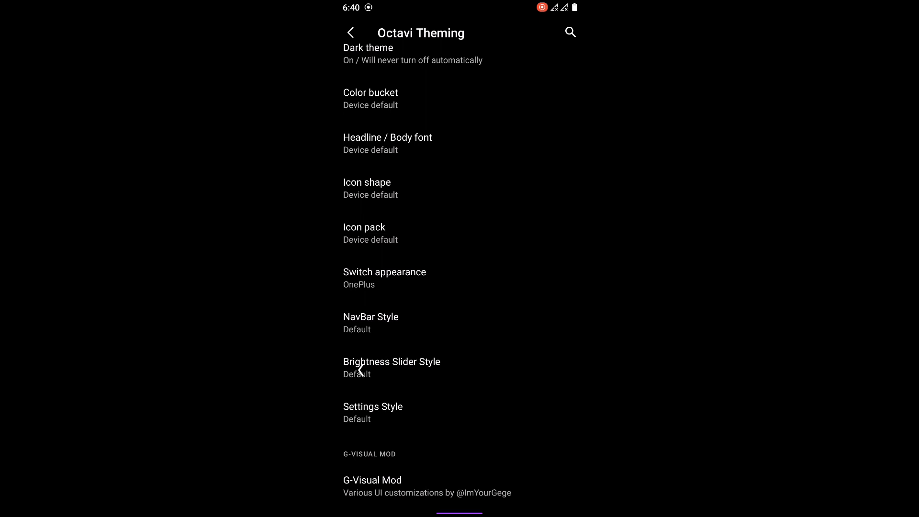
click(351, 32)
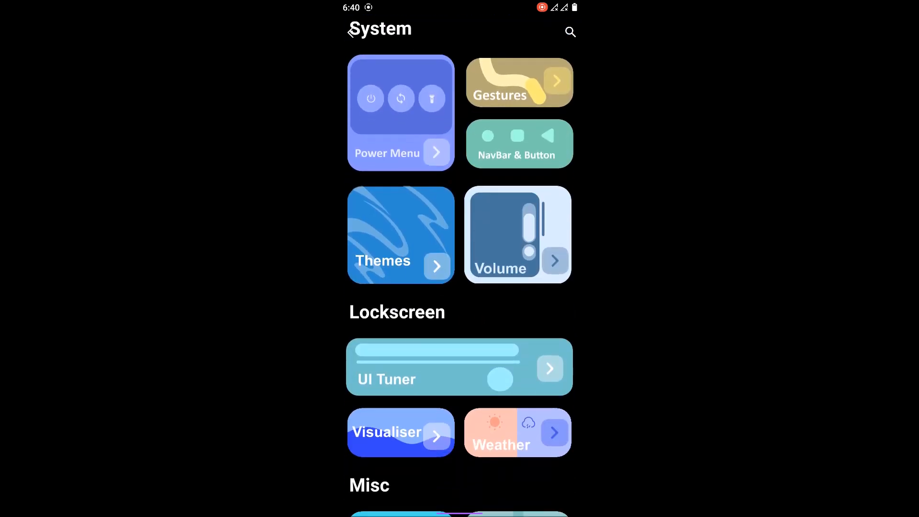
- View the Volume Panel options with all volume sliders expanded, then return to Settings
click(517, 235)
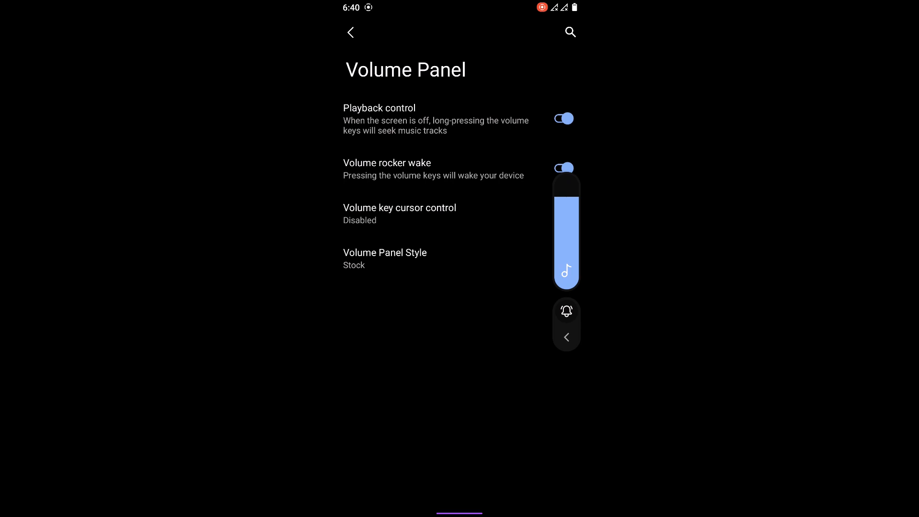
click(566, 336)
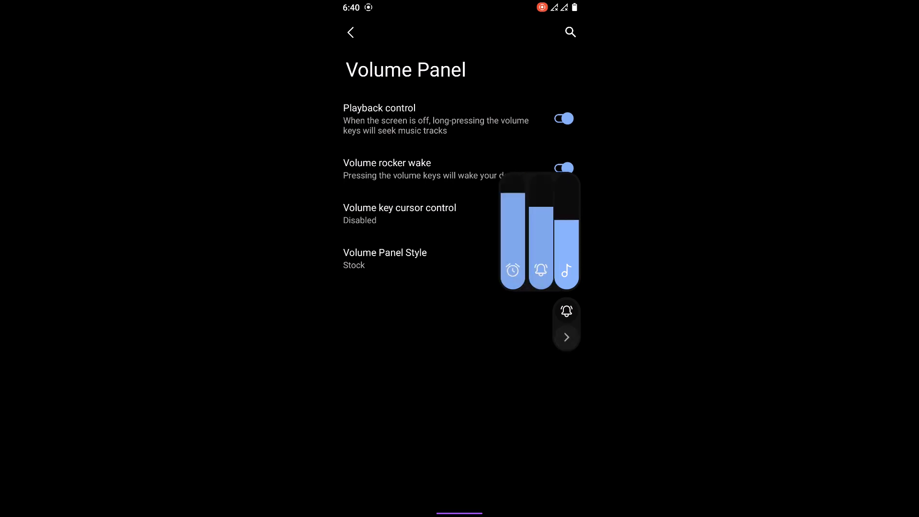
click(350, 32)
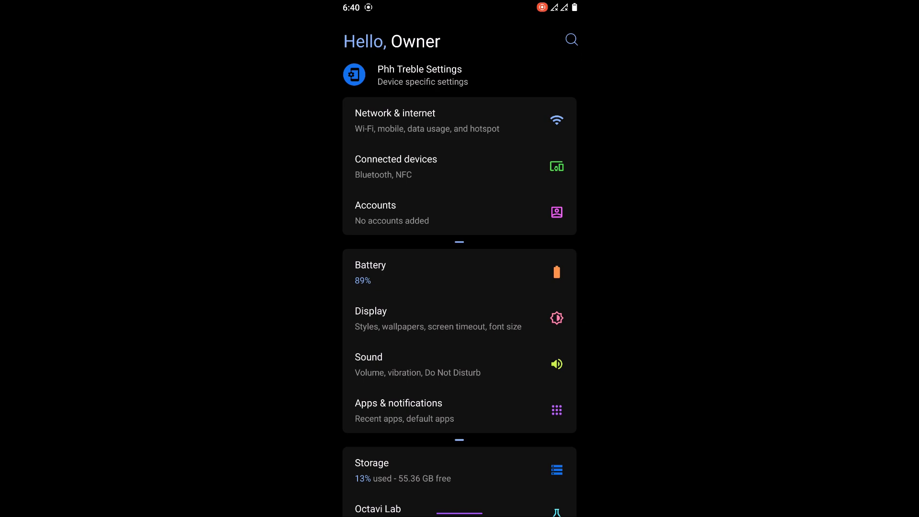
- Look over the Lockscreen options, then return and scroll Octavi Lab to Lockscreen and Misc
click(420, 75)
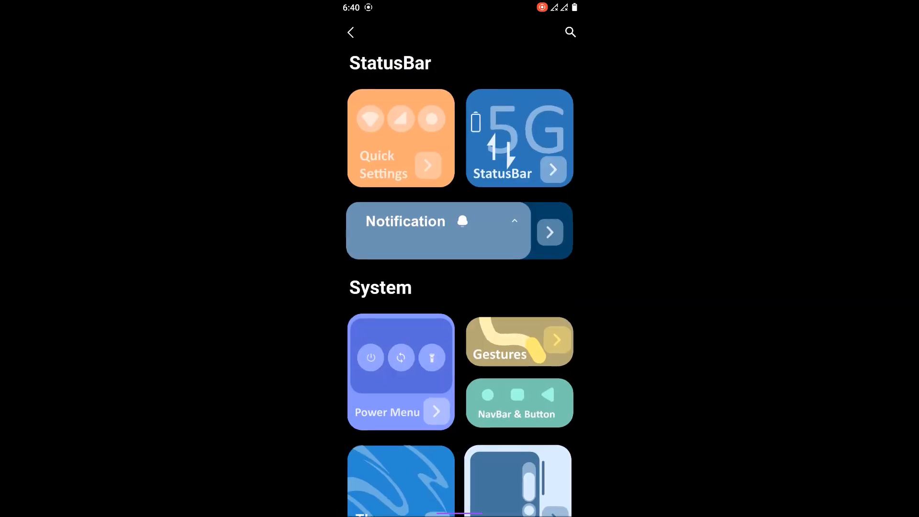
scroll(down, 3)
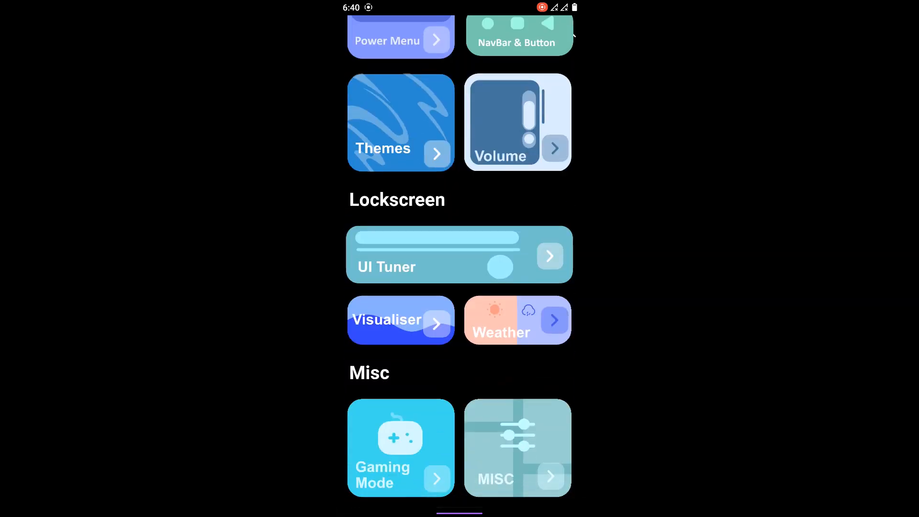
click(460, 254)
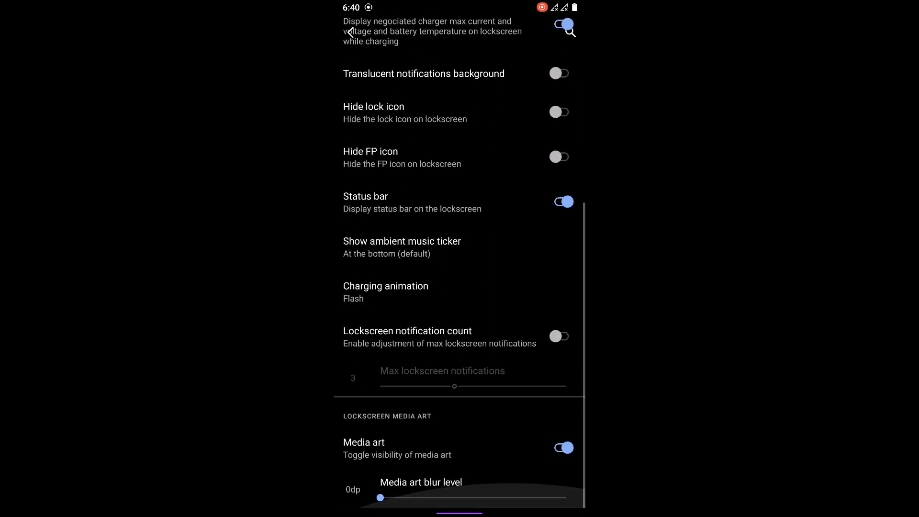
scroll(down, 3)
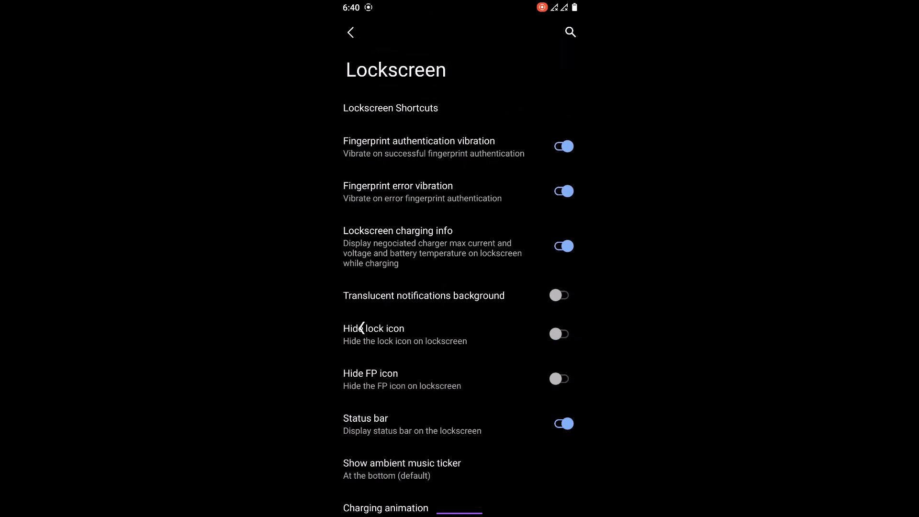
click(350, 32)
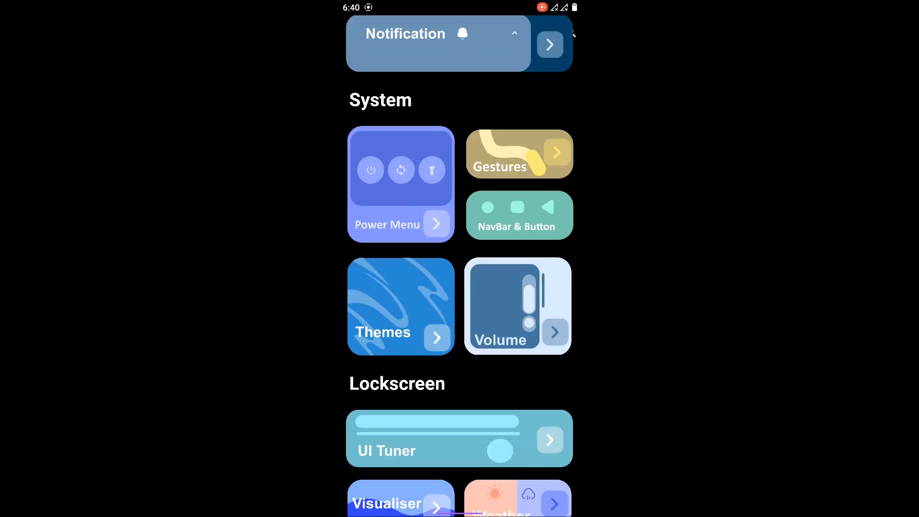
scroll(down, 3)
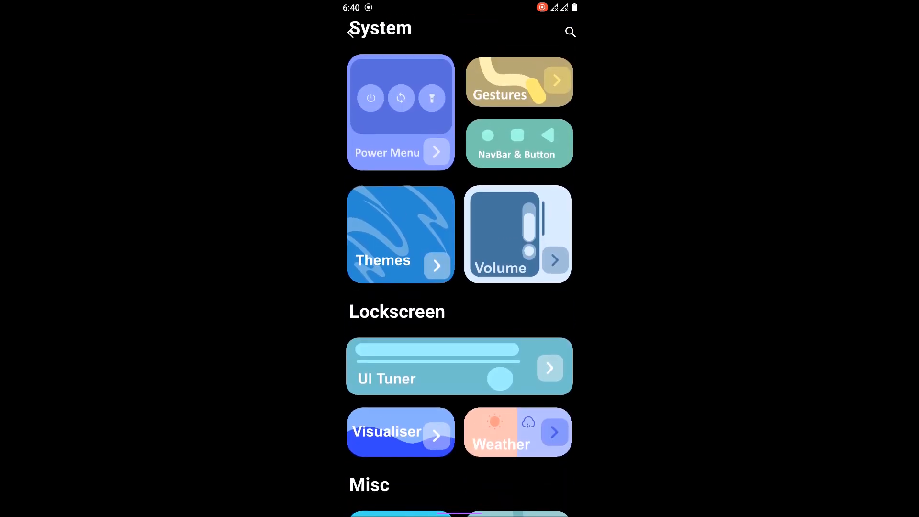
scroll(down, 3)
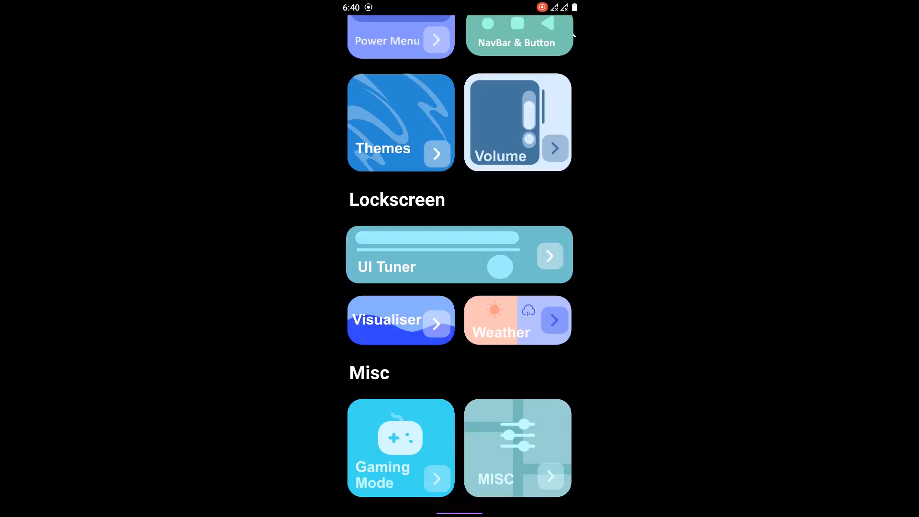
- Turn on Show on lockscreen in Weather settings, then return to the Octavi Lab dashboard
click(501, 319)
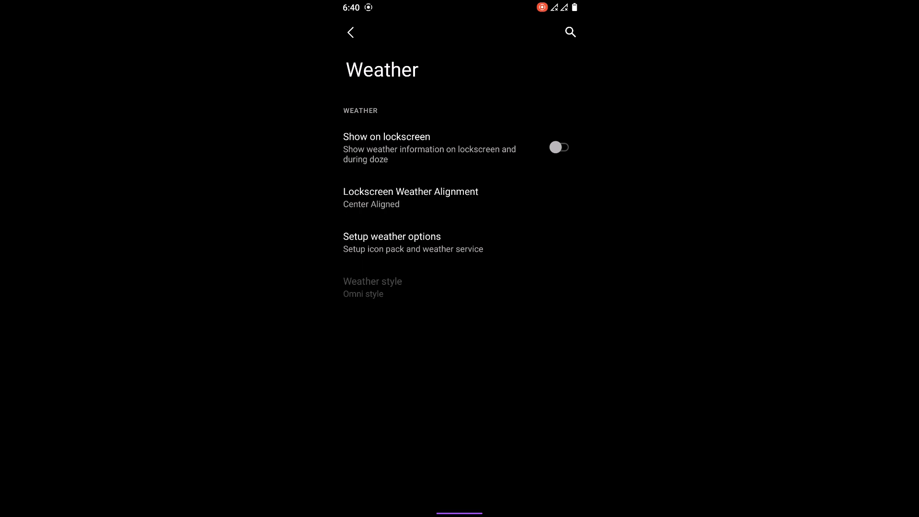
click(558, 147)
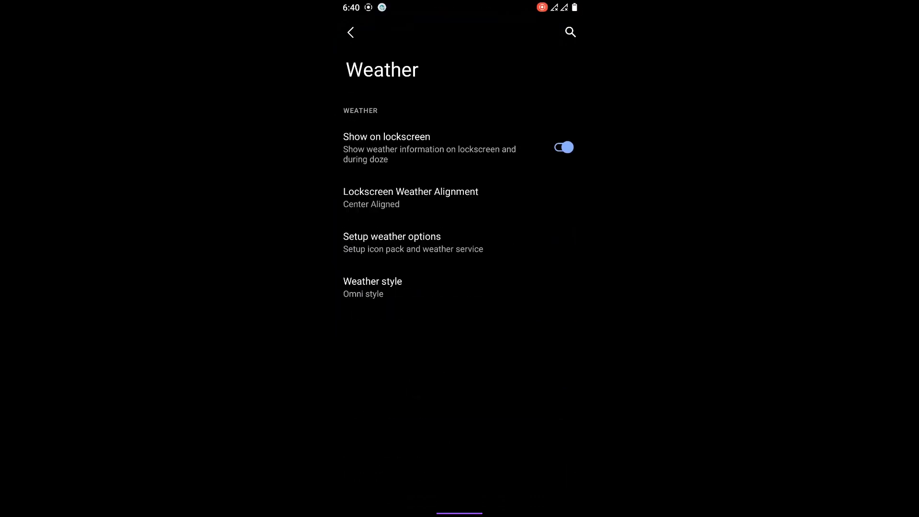
click(350, 32)
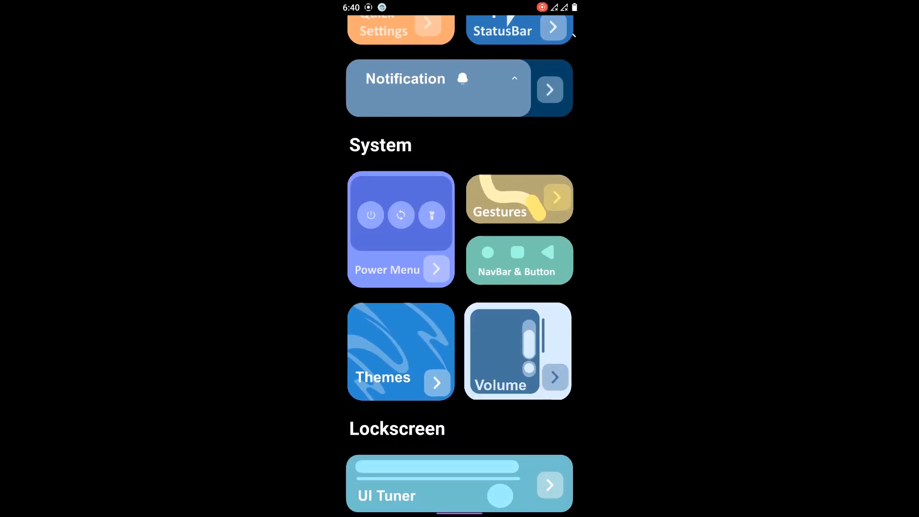
scroll(down, 3)
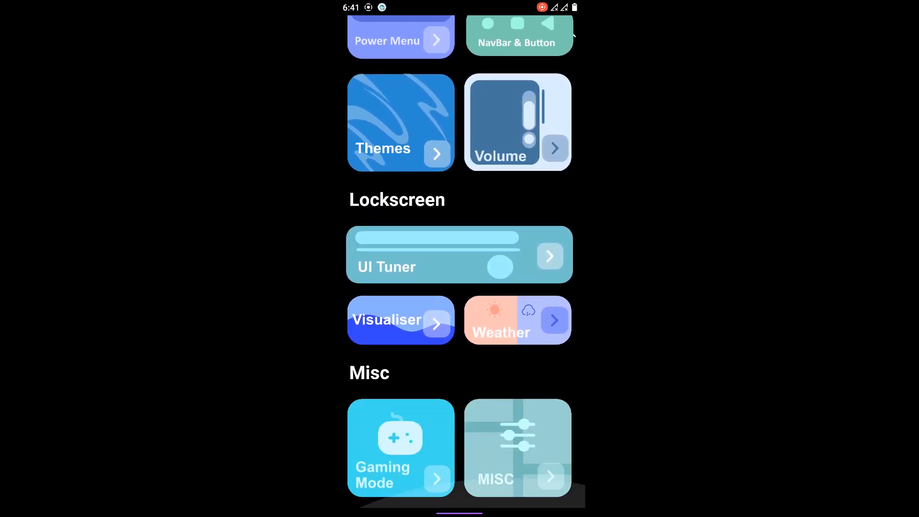
- Browse Gaming Mode preferences and Miscellaneous settings without changes, ending on Biometrics and security
click(400, 448)
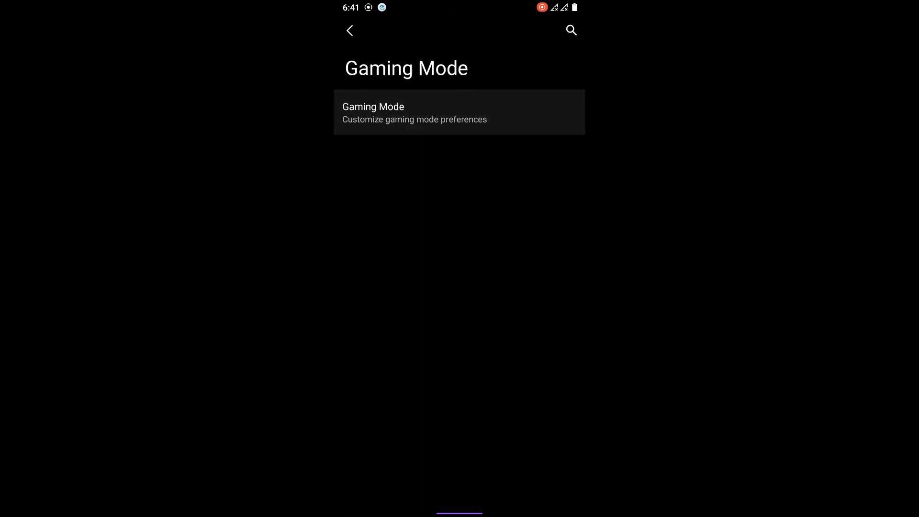
click(459, 112)
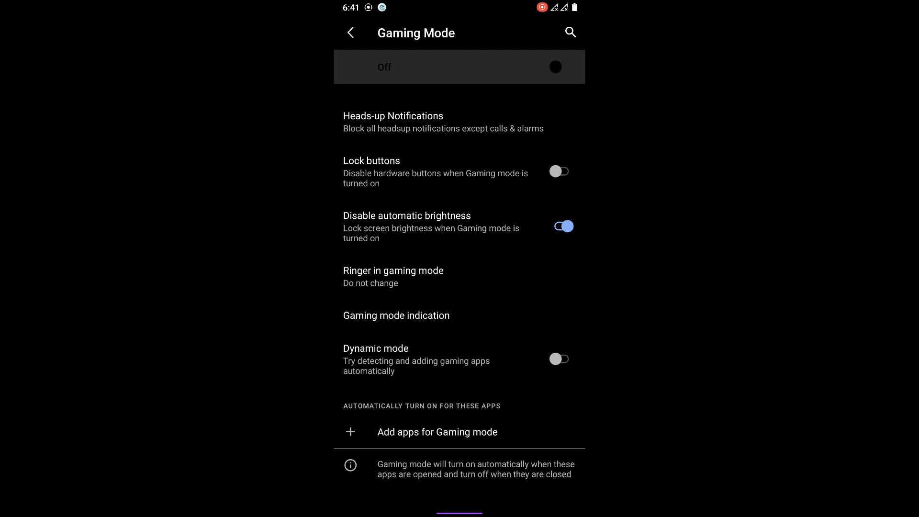
click(350, 32)
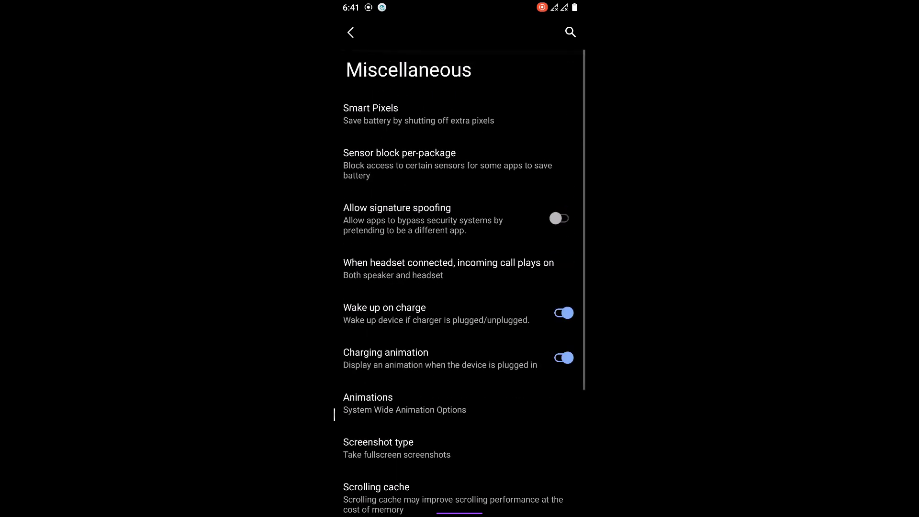
click(349, 32)
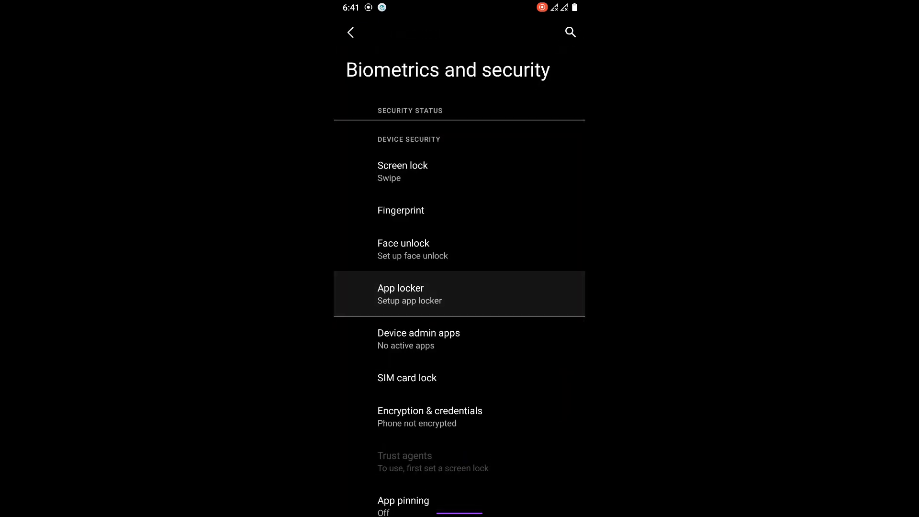
- View screen lock and fingerprint options without choosing any, then return to Settings
click(402, 170)
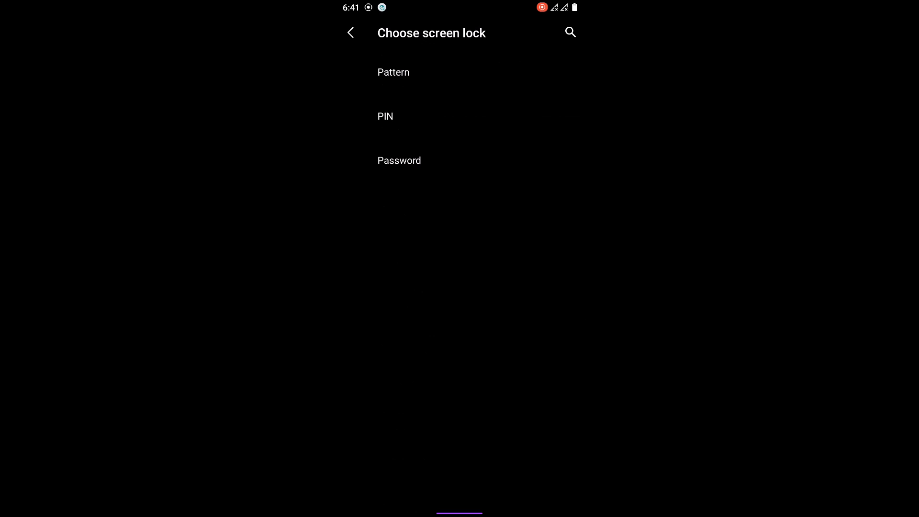
click(350, 33)
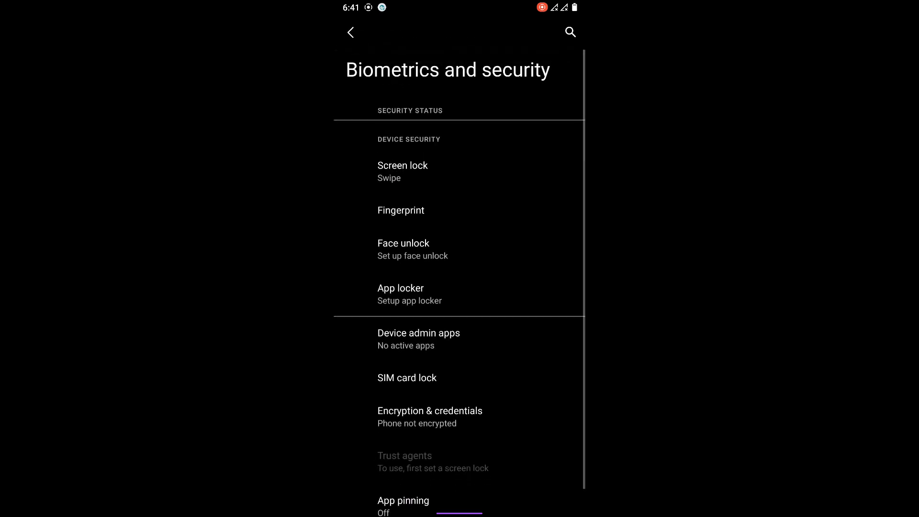
click(403, 165)
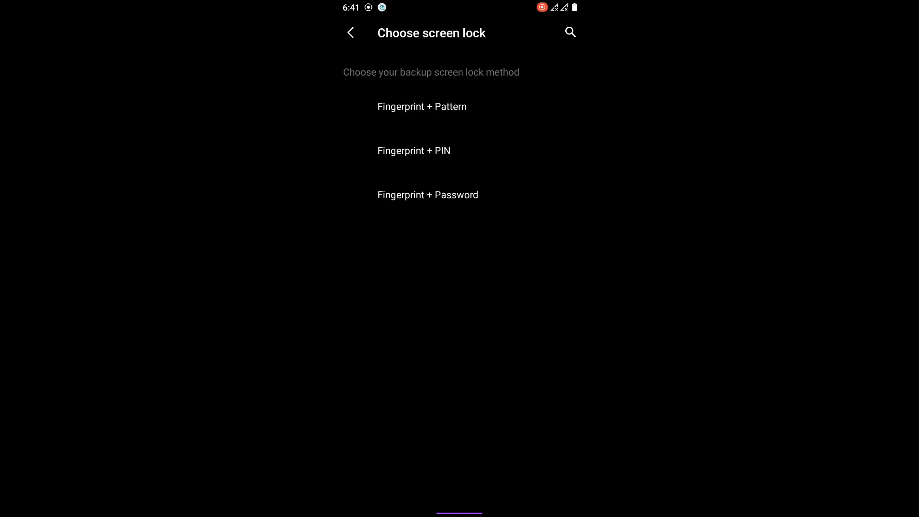
click(349, 32)
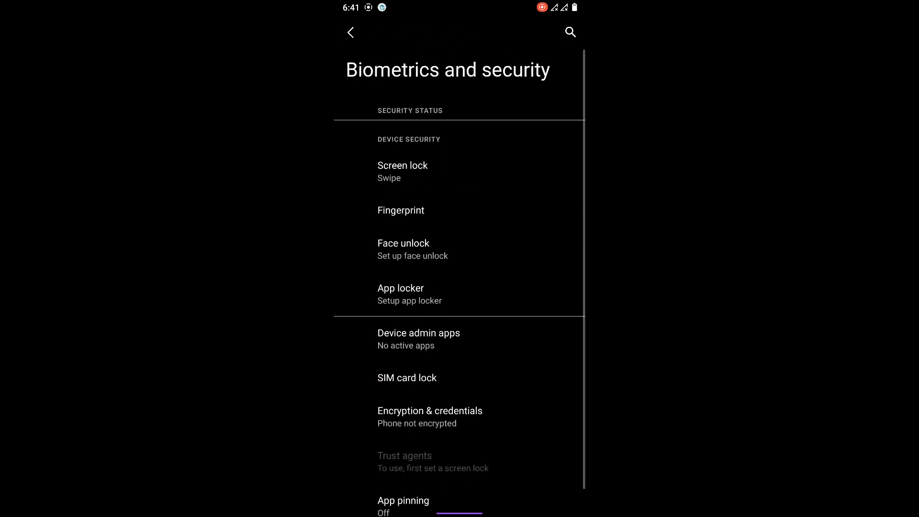
click(350, 33)
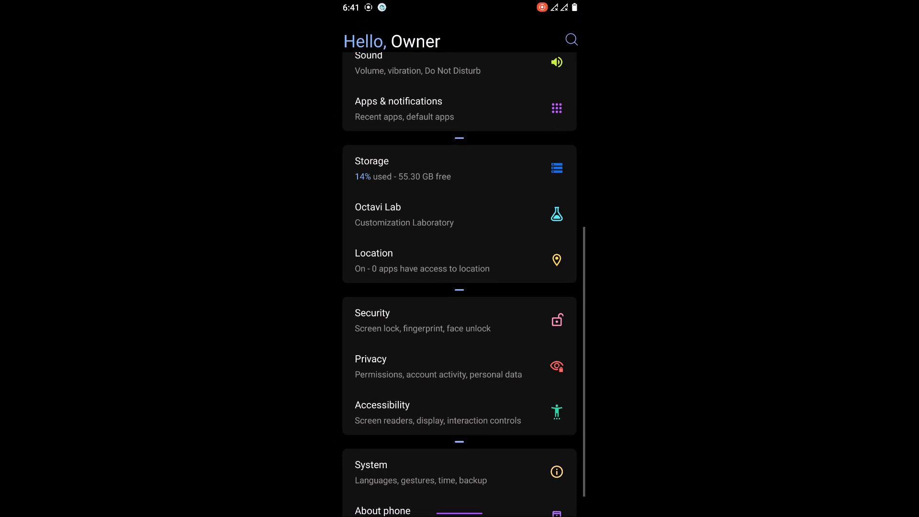
- Glance at System, then scroll through About phone showing Android 11 and the build number
click(421, 472)
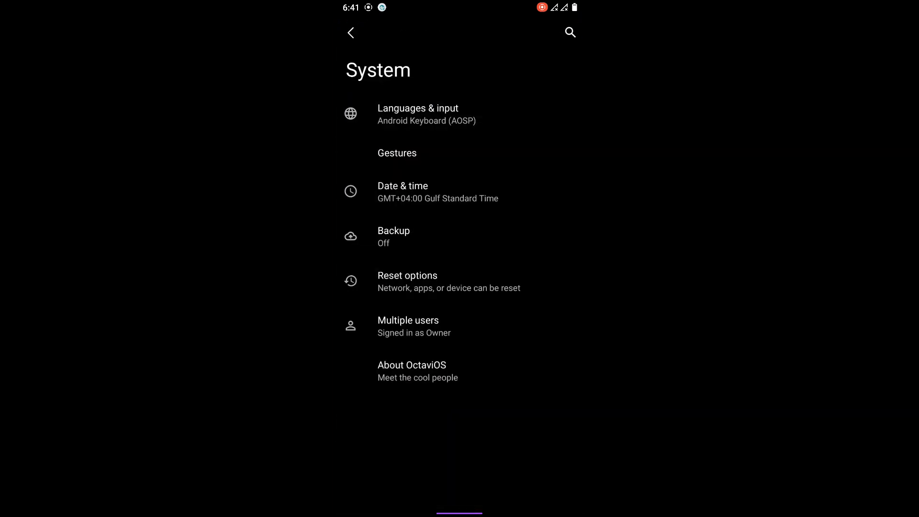
click(351, 32)
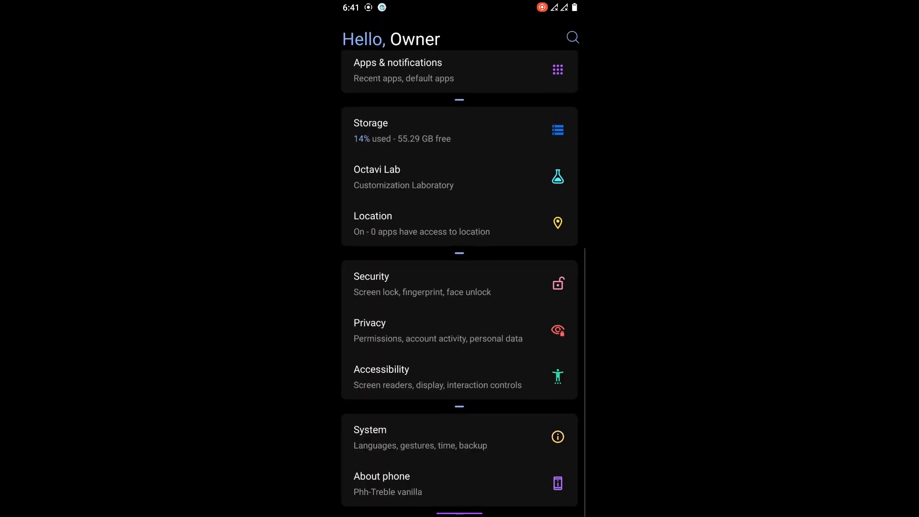
click(381, 483)
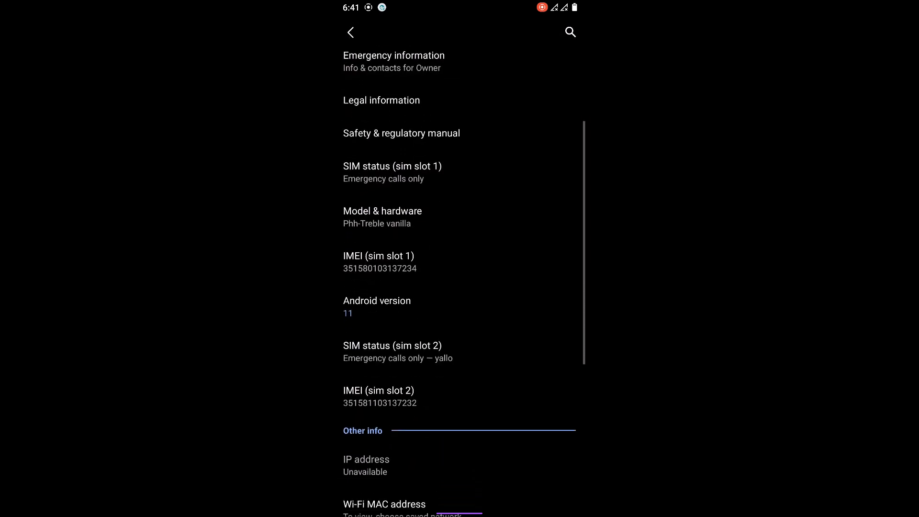
scroll(down, 3)
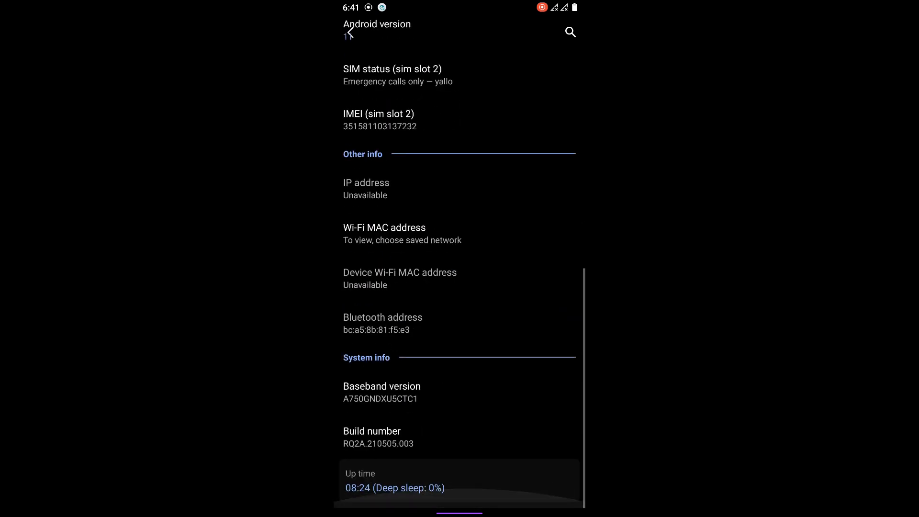
scroll(up, 3)
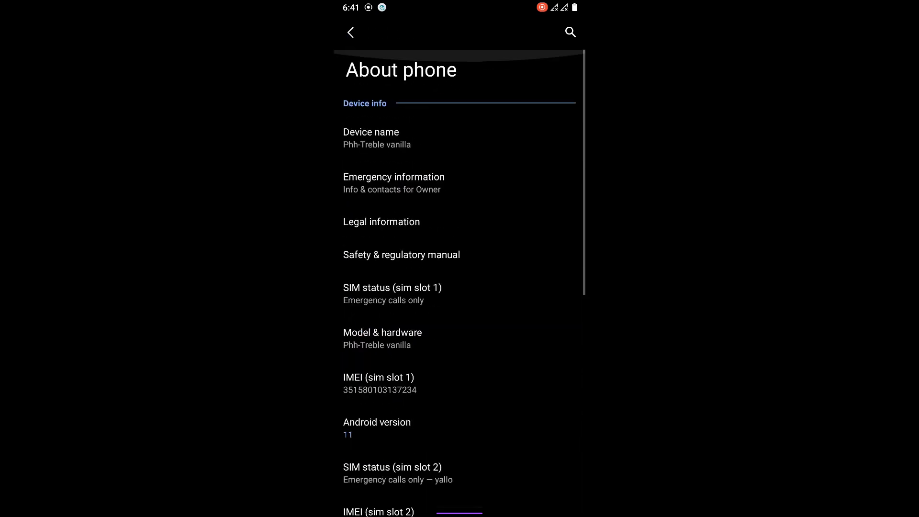
click(350, 32)
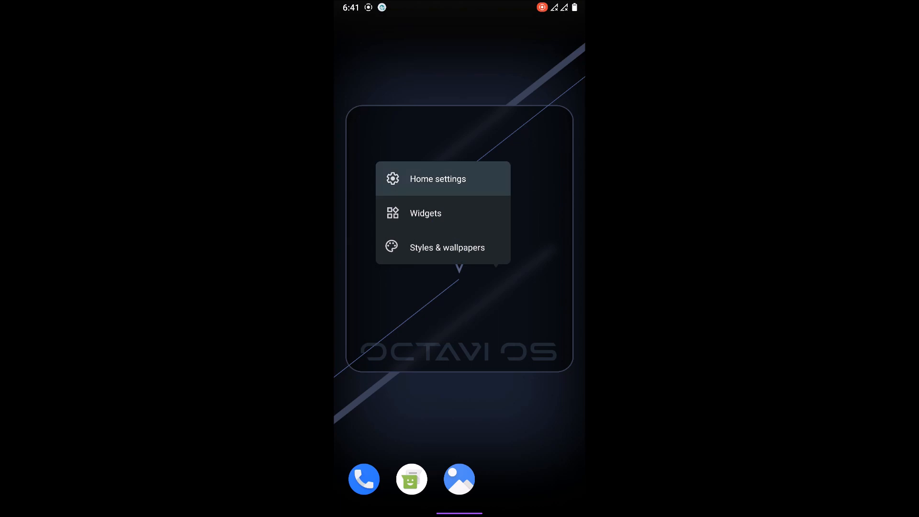
- Look over the launcher's Home settings and return to the home screen
click(437, 178)
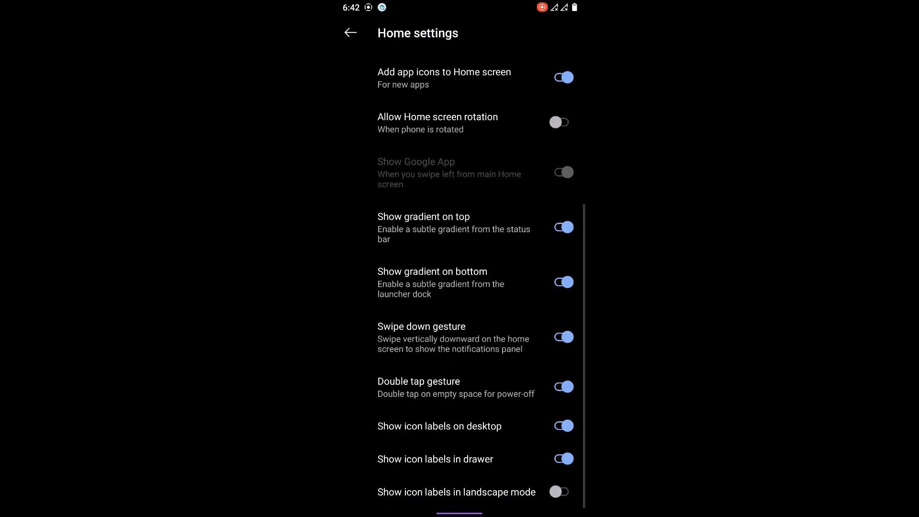
click(350, 32)
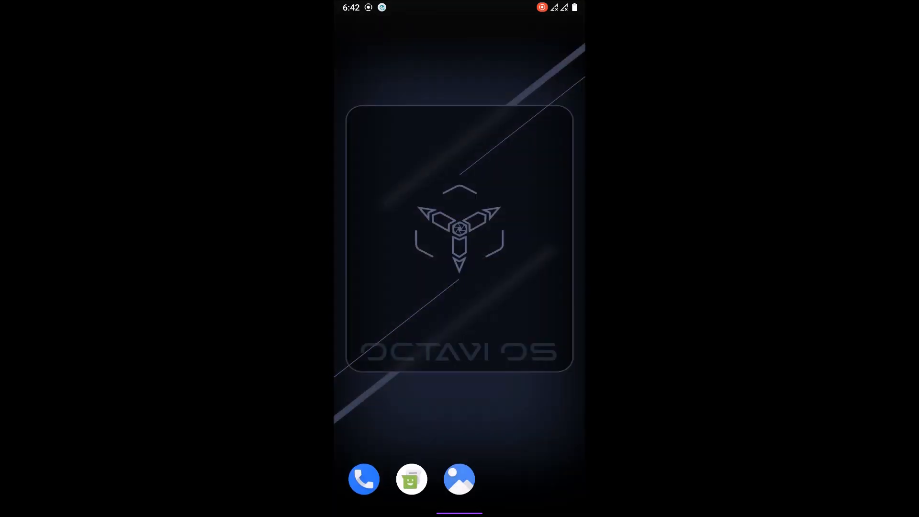